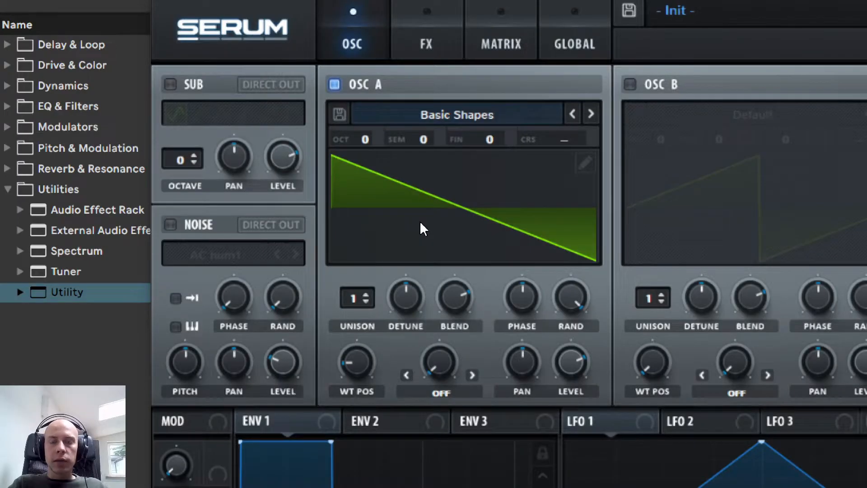
mouse_move(416, 241)
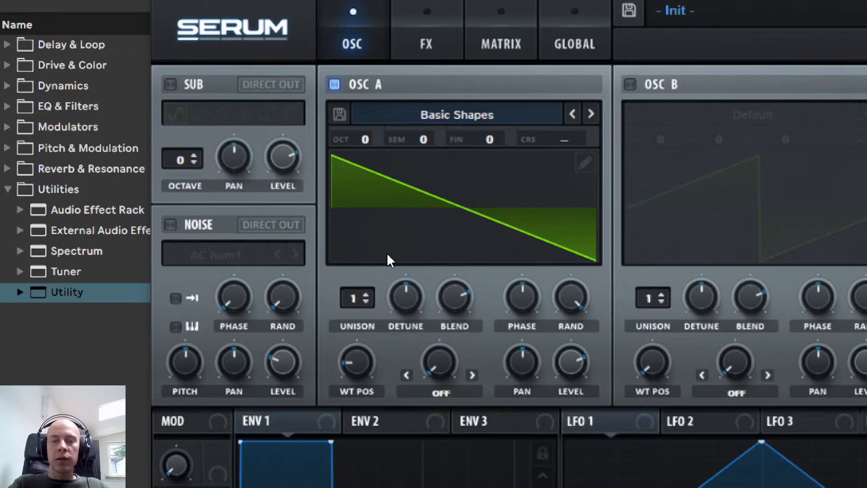
Give oscillator A 7 unison voices, detune about 0.22 and blend 67.
left_click(357, 299)
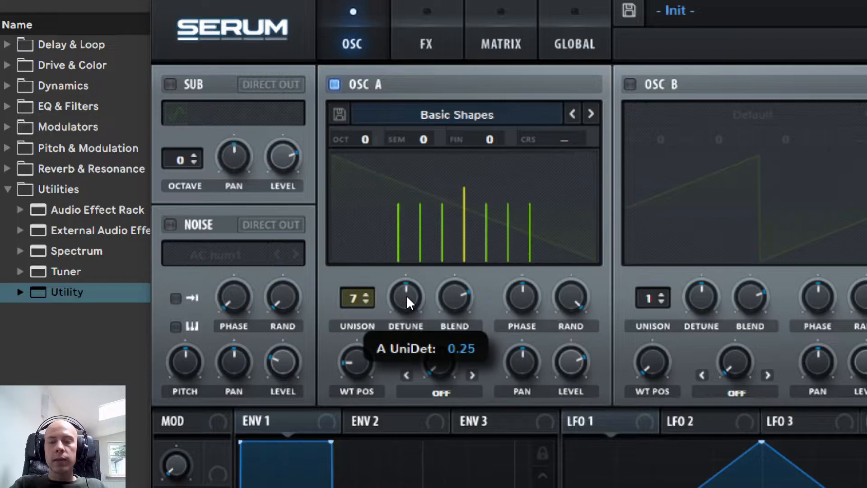
left_click_drag(405, 301, 405, 310)
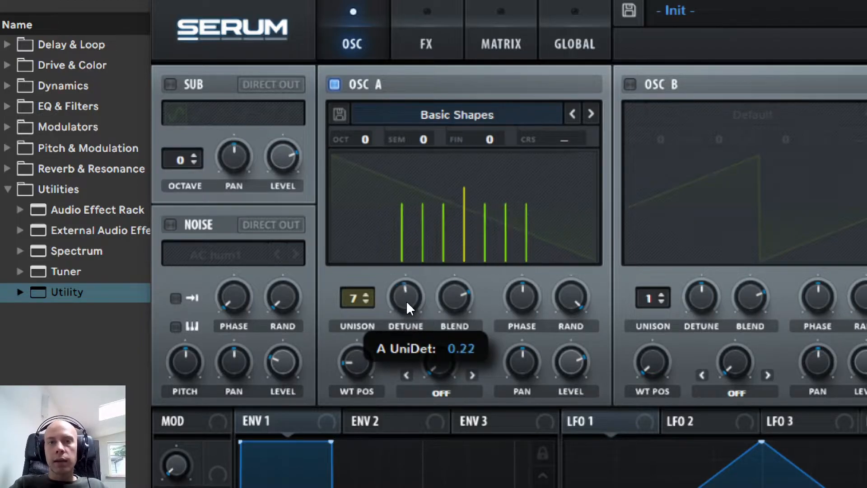
mouse_move(391, 291)
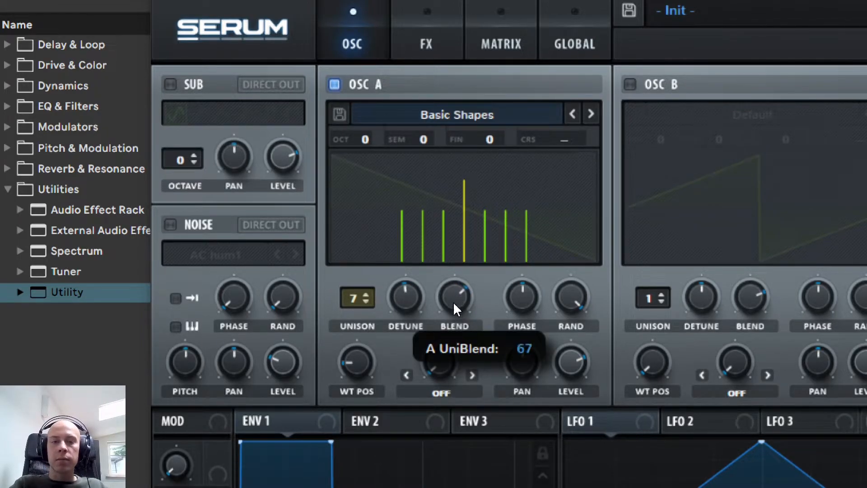
left_click_drag(455, 293, 455, 315)
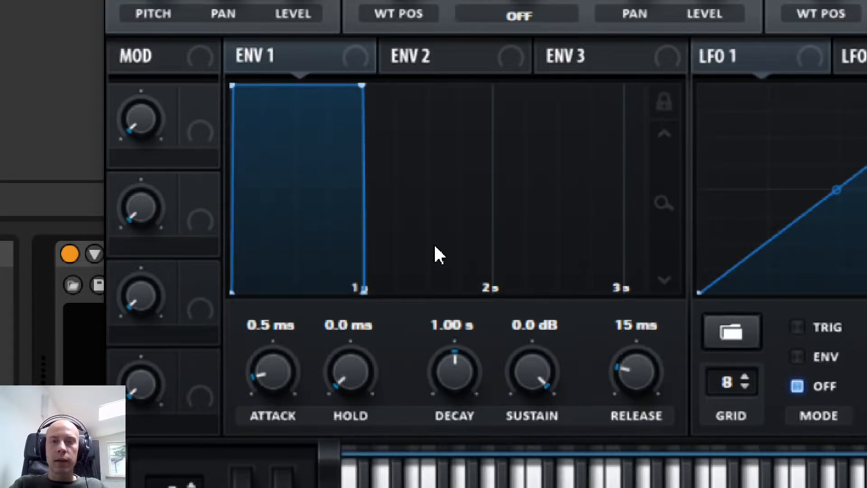
mouse_move(276, 385)
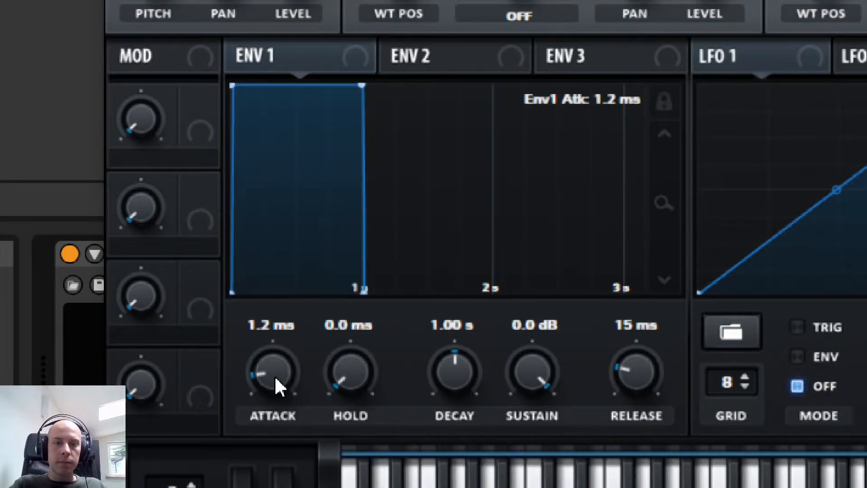
Set ENV 1 to attack 31 ms, decay 307 ms, sustain -7.4 dB, release 50 ms.
left_click_drag(273, 371, 272, 348)
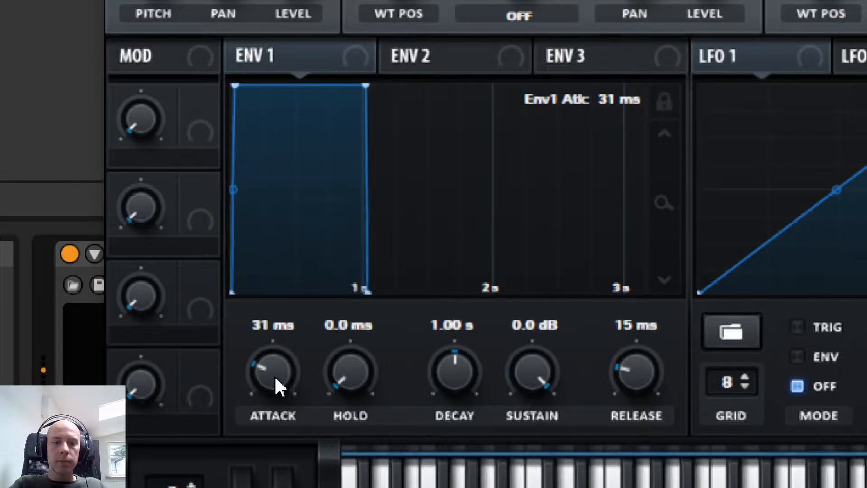
left_click_drag(636, 370, 652, 376)
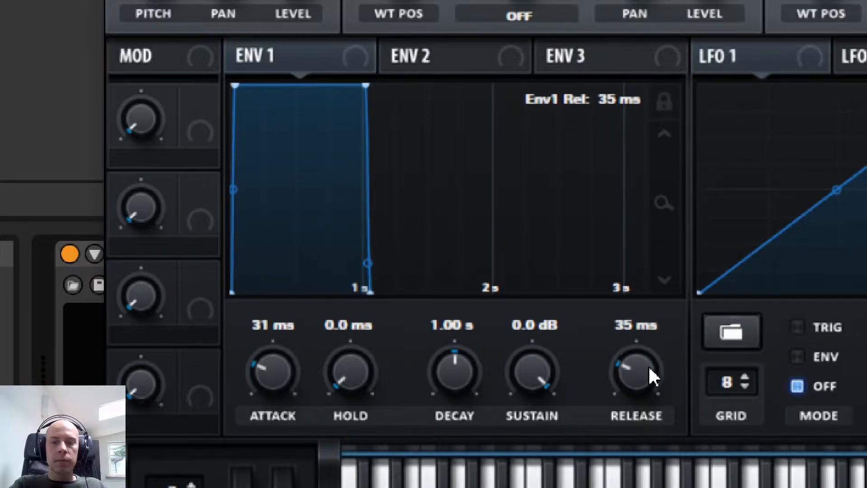
left_click_drag(636, 374, 636, 357)
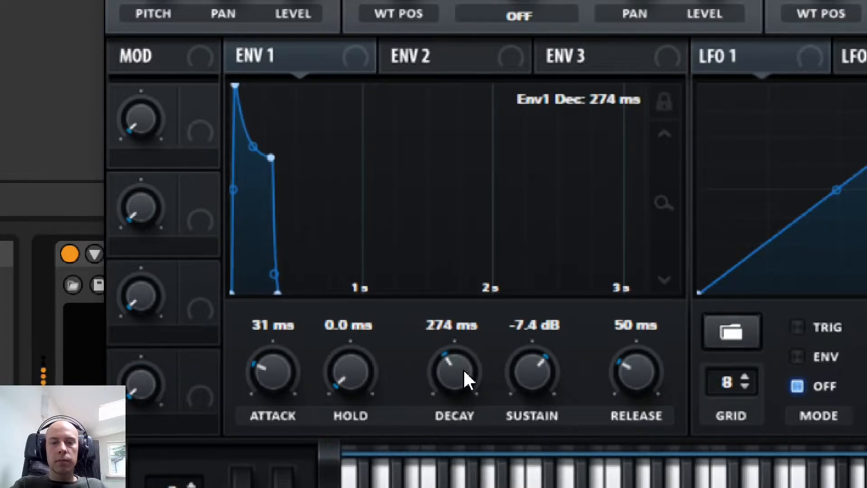
left_click_drag(453, 370, 456, 359)
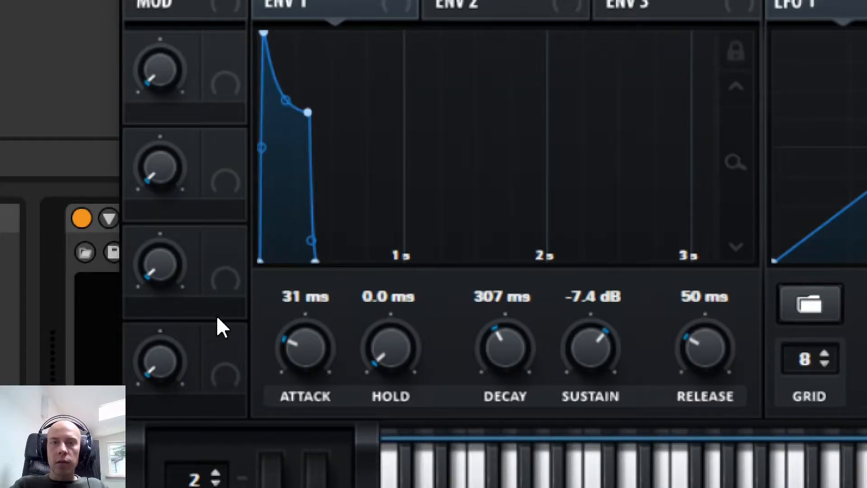
mouse_move(585, 357)
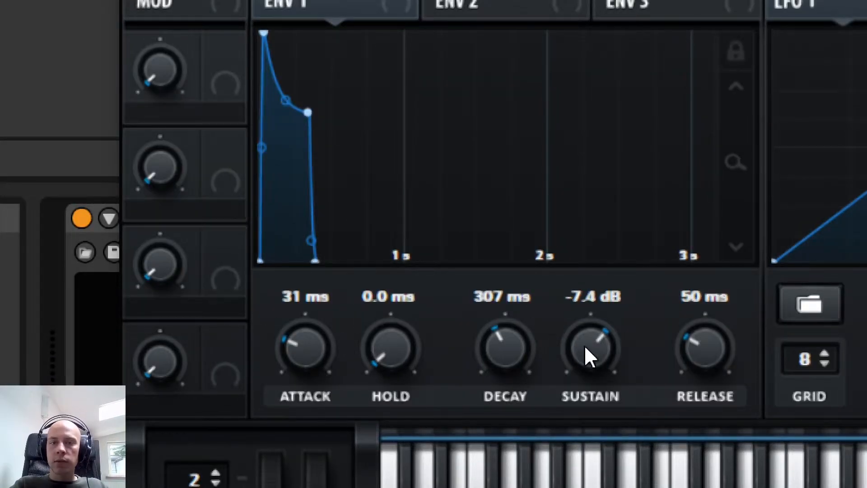
mouse_move(512, 356)
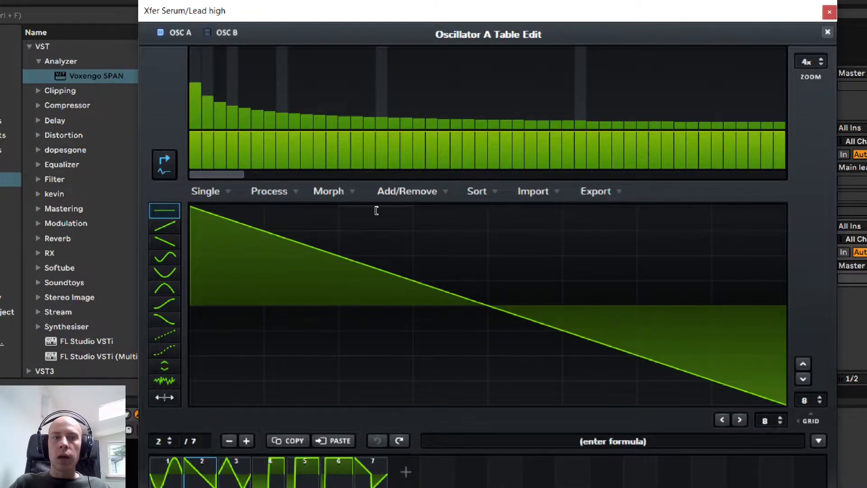
mouse_move(492, 216)
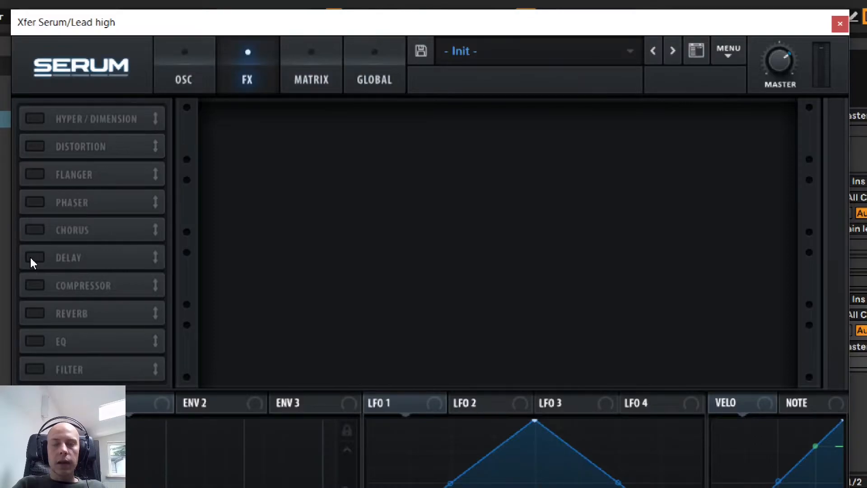
Switch on Serum's delay and raise its wet mix to 56%.
left_click(34, 257)
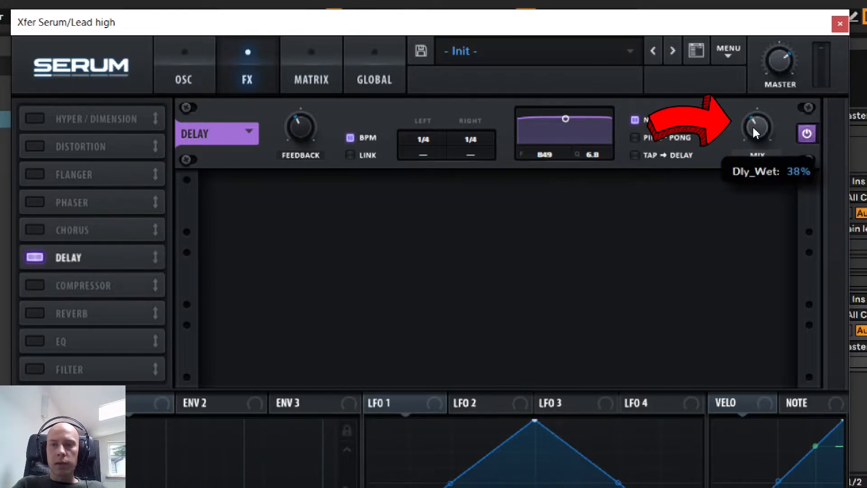
left_click_drag(758, 126, 758, 111)
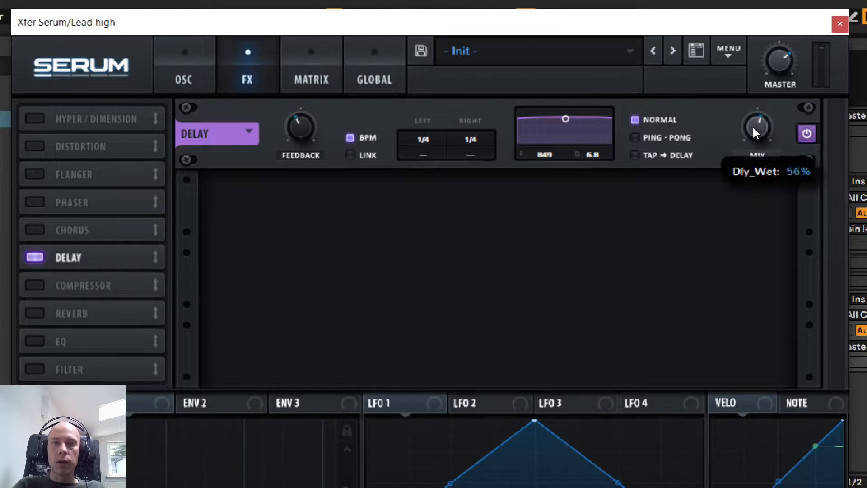
mouse_move(491, 291)
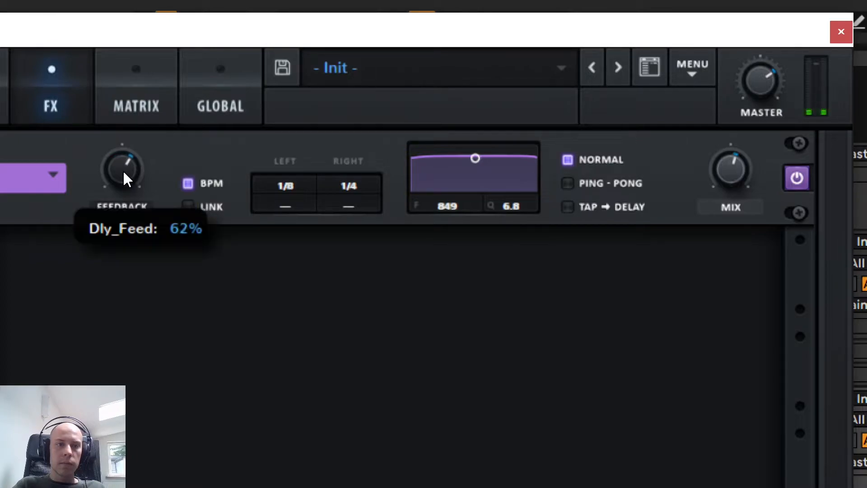
mouse_move(124, 181)
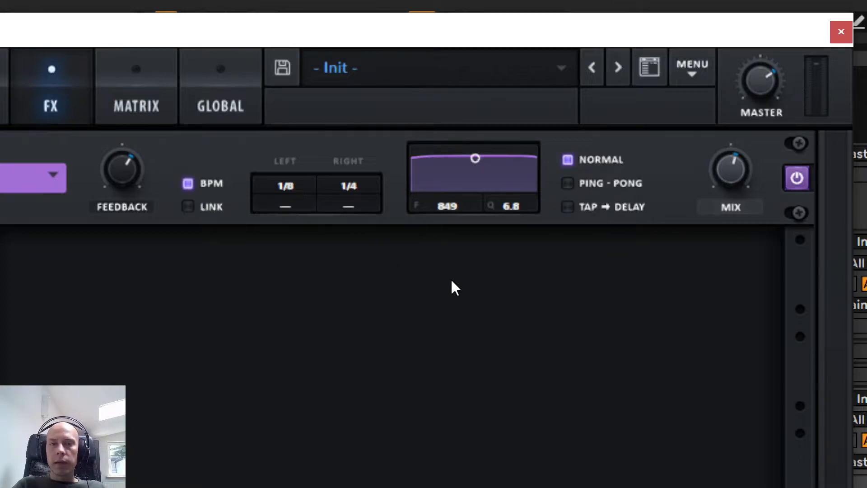
mouse_move(453, 241)
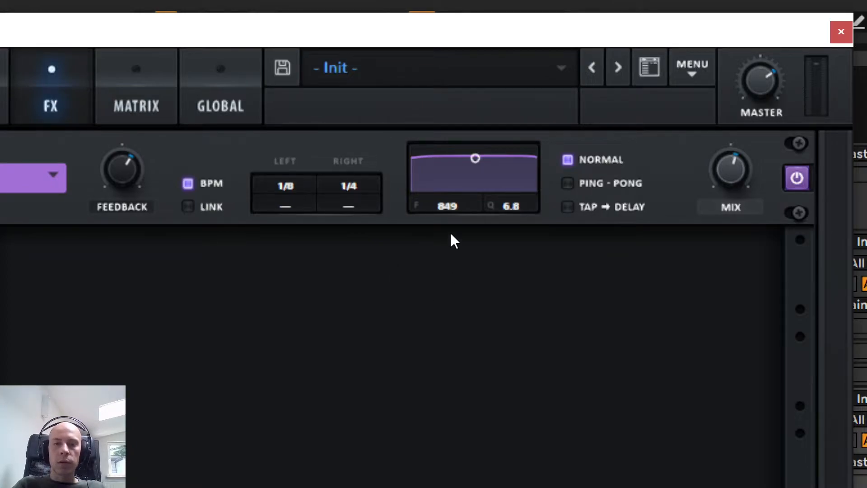
mouse_move(452, 211)
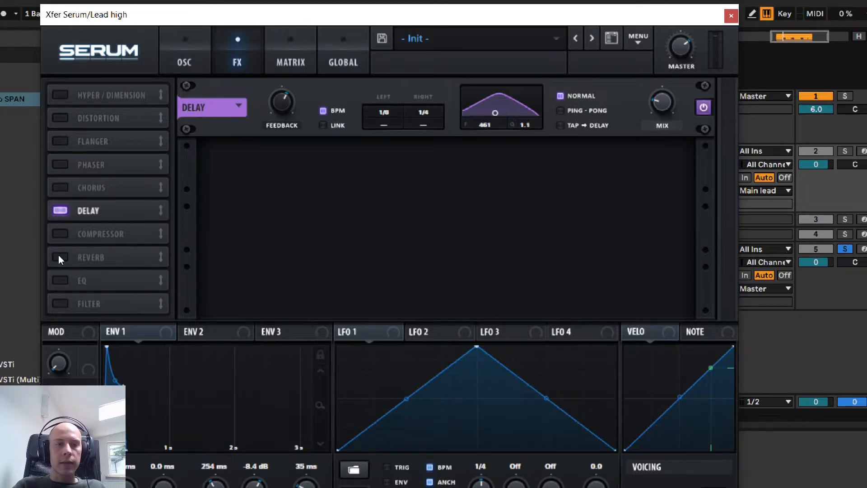
Enable the reverb and compare Hall and Plate modes, leaving Plate selected.
left_click(59, 257)
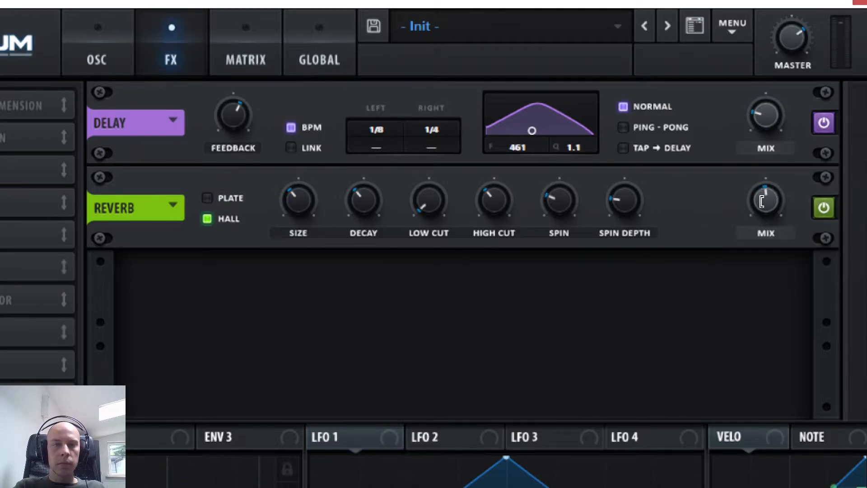
mouse_move(252, 280)
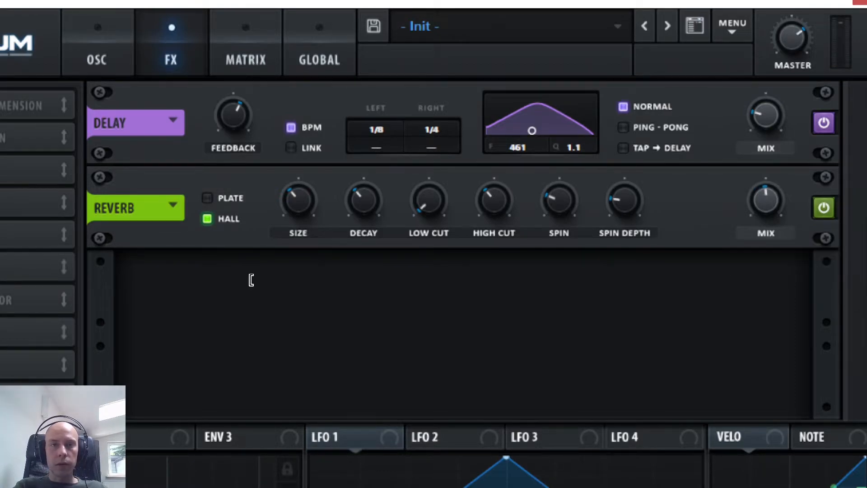
left_click(208, 198)
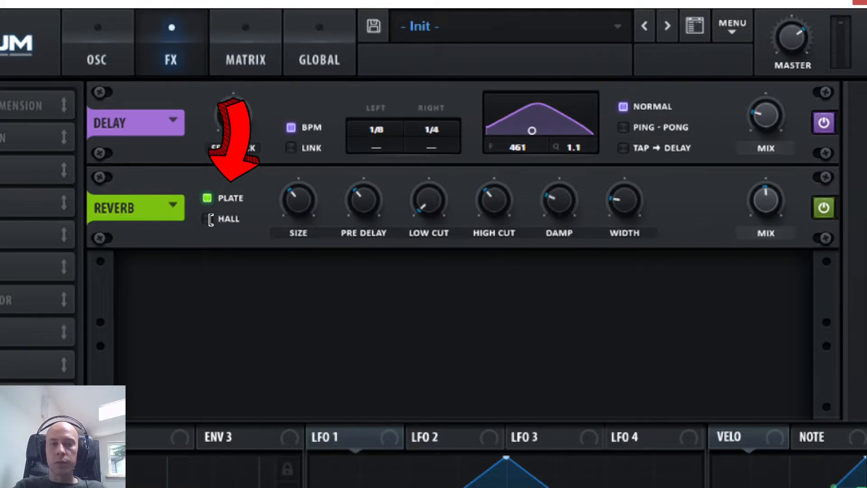
left_click(207, 219)
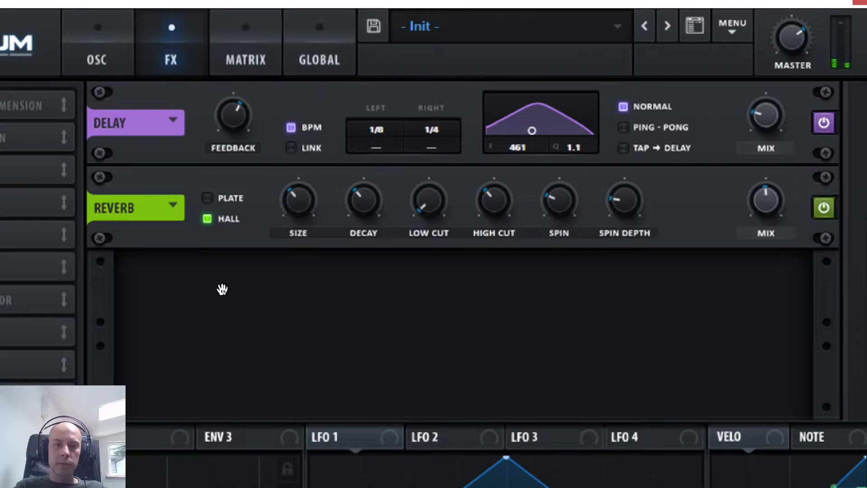
left_click(207, 198)
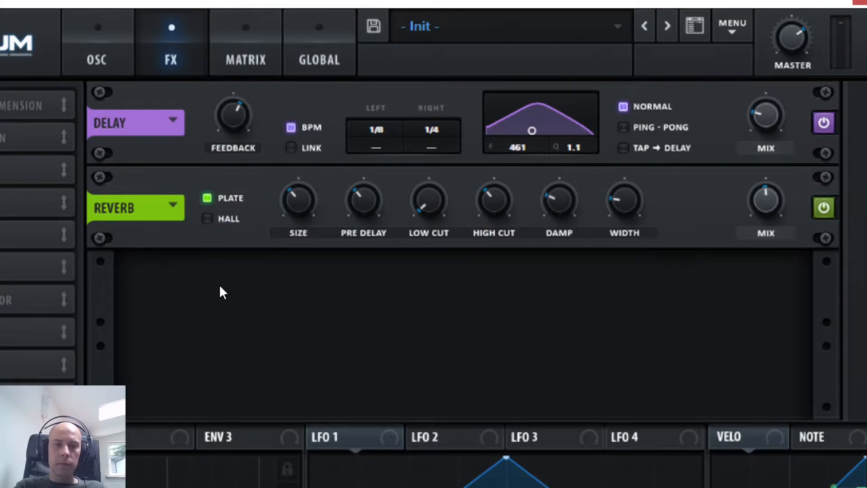
Return the reverb to Hall mode and adjust its room size.
left_click(206, 218)
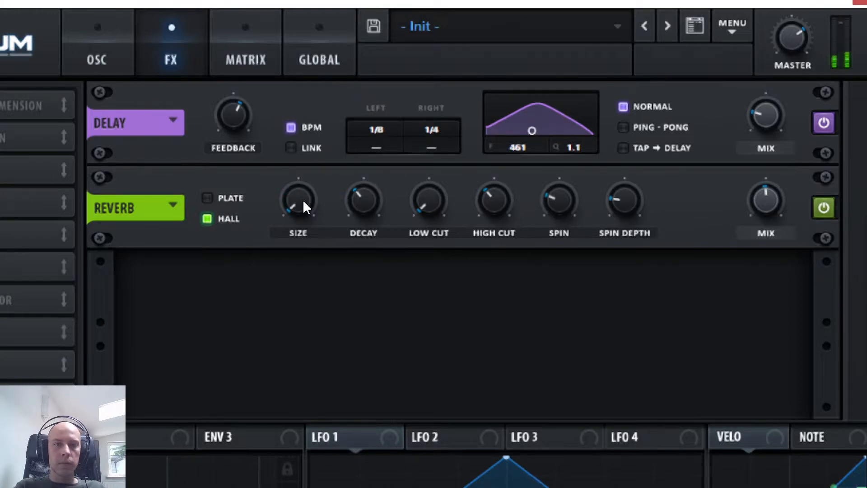
left_click_drag(299, 202, 298, 193)
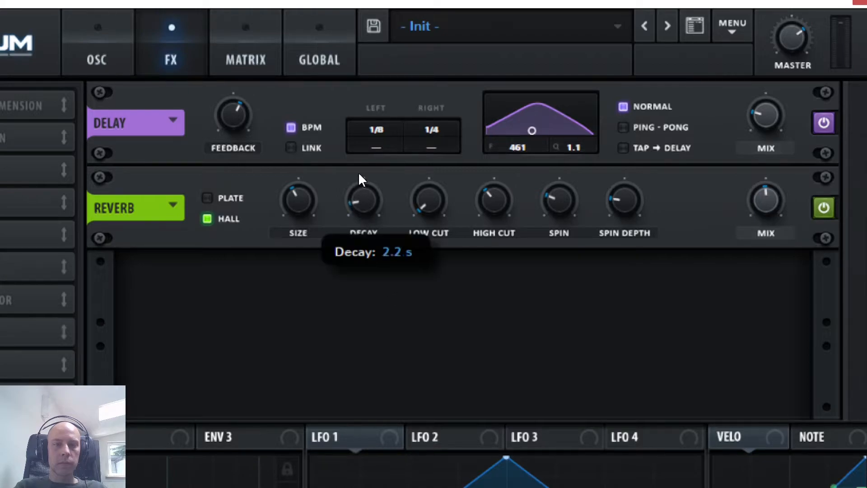
mouse_move(385, 365)
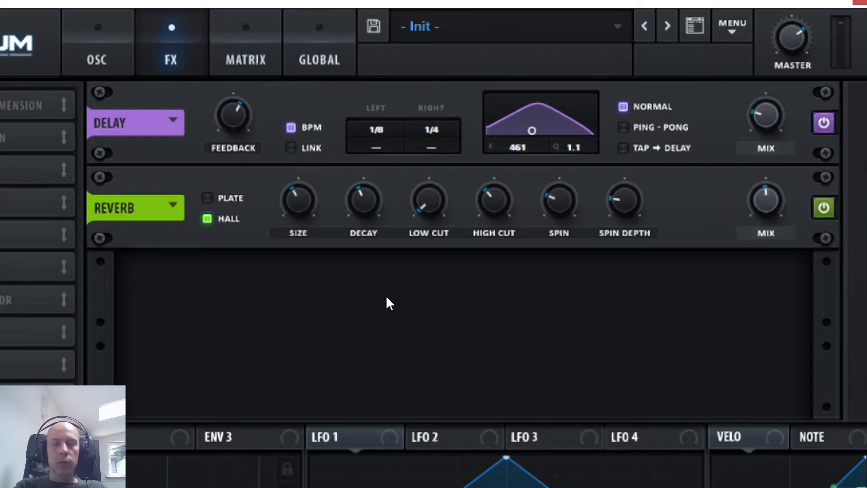
mouse_move(383, 302)
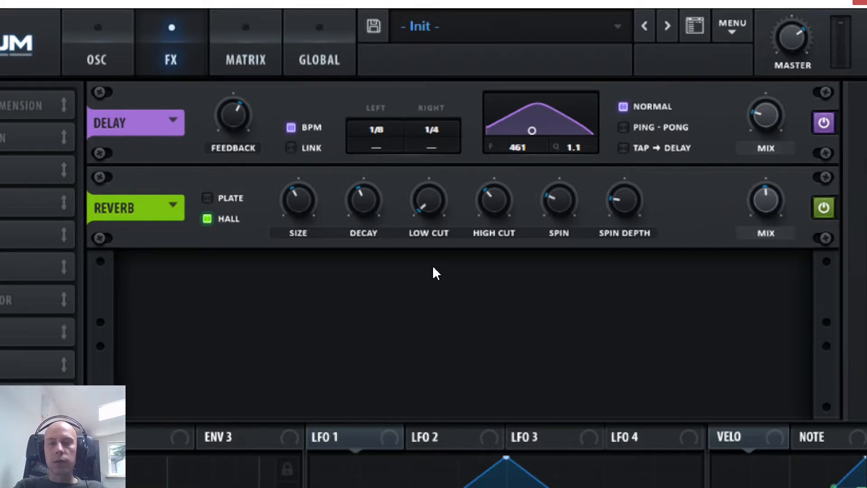
mouse_move(493, 268)
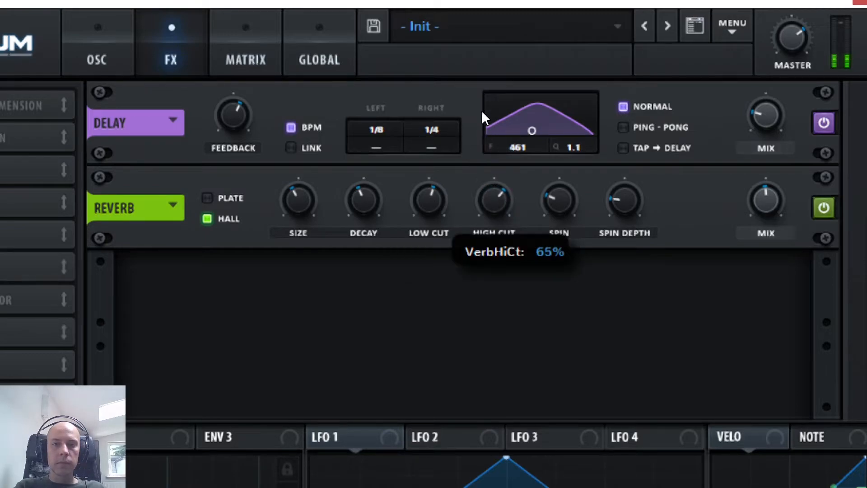
Lower the reverb's high cut to 50%.
left_click_drag(493, 200, 493, 210)
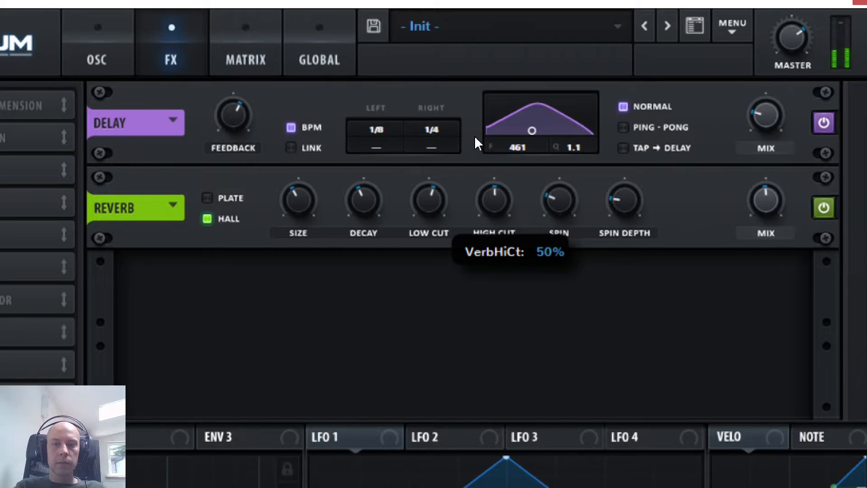
mouse_move(462, 301)
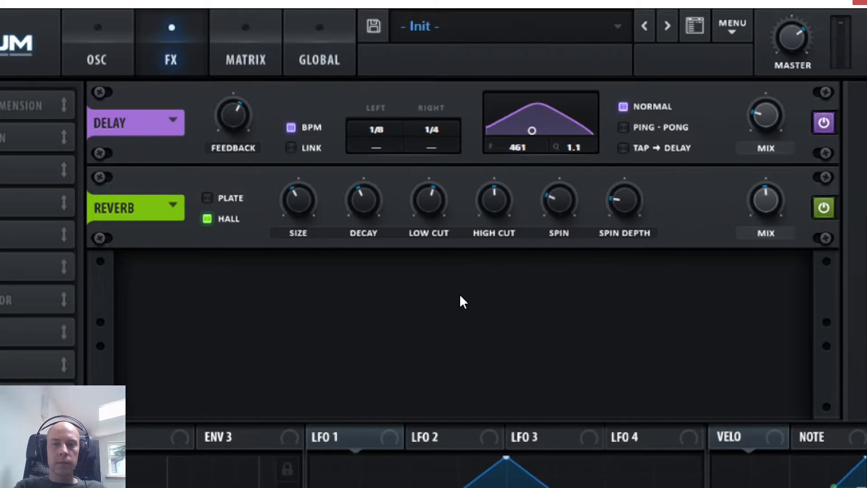
mouse_move(466, 290)
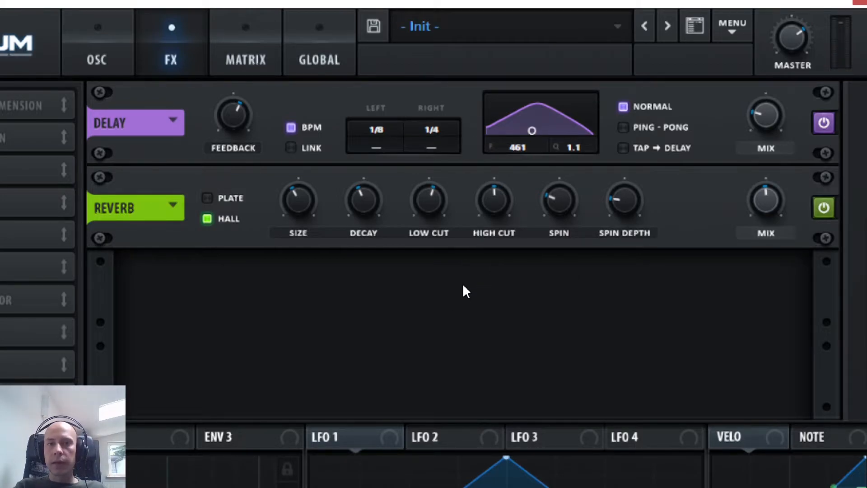
mouse_move(438, 278)
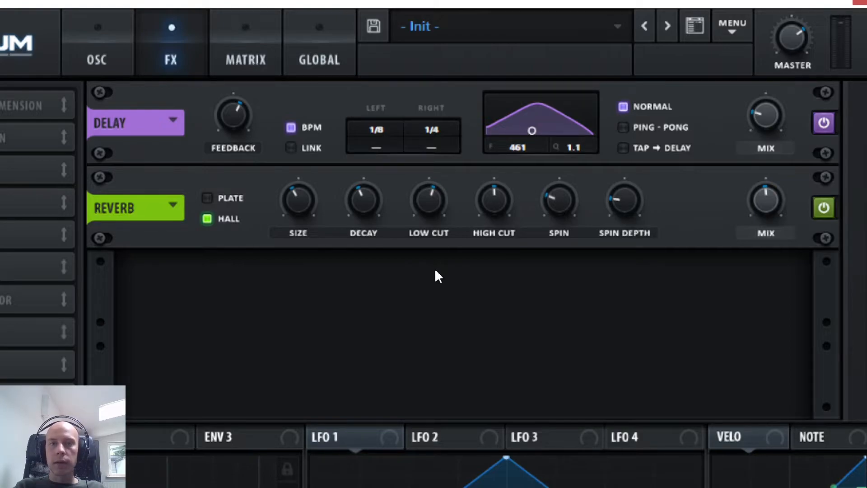
mouse_move(491, 272)
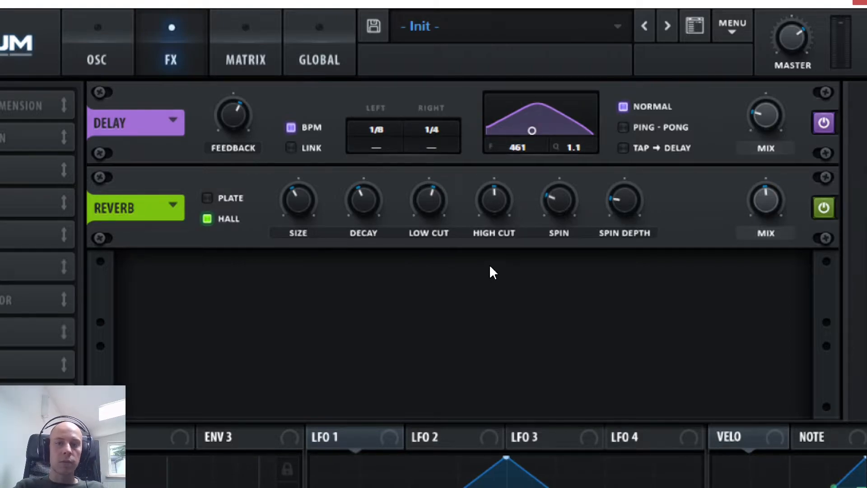
mouse_move(504, 273)
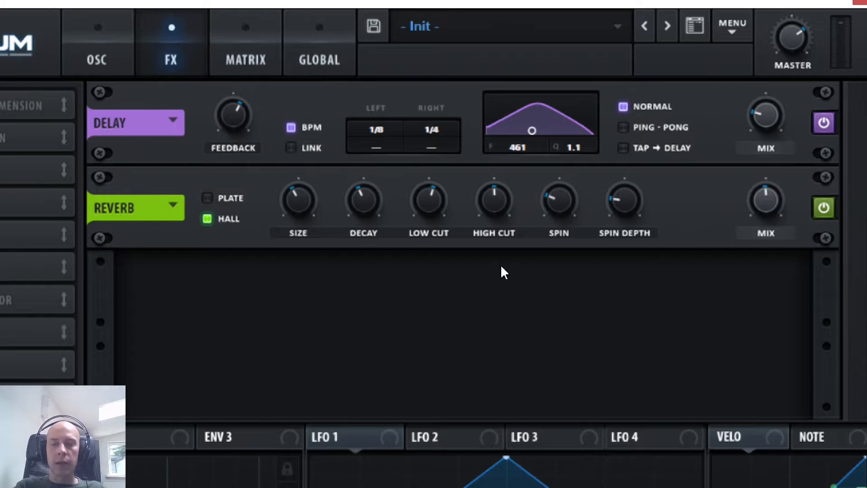
mouse_move(562, 266)
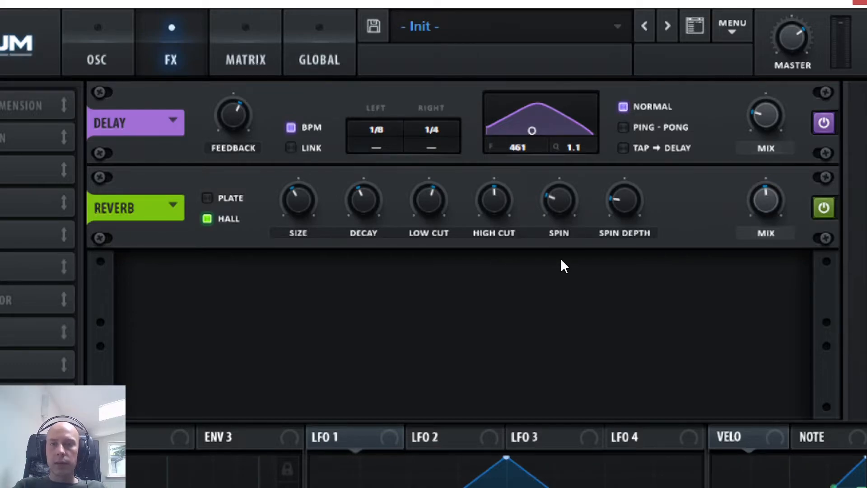
mouse_move(561, 272)
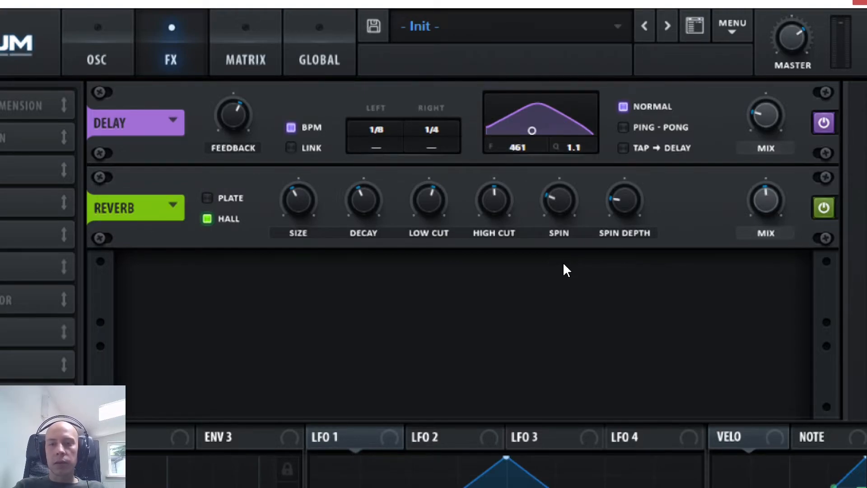
mouse_move(633, 273)
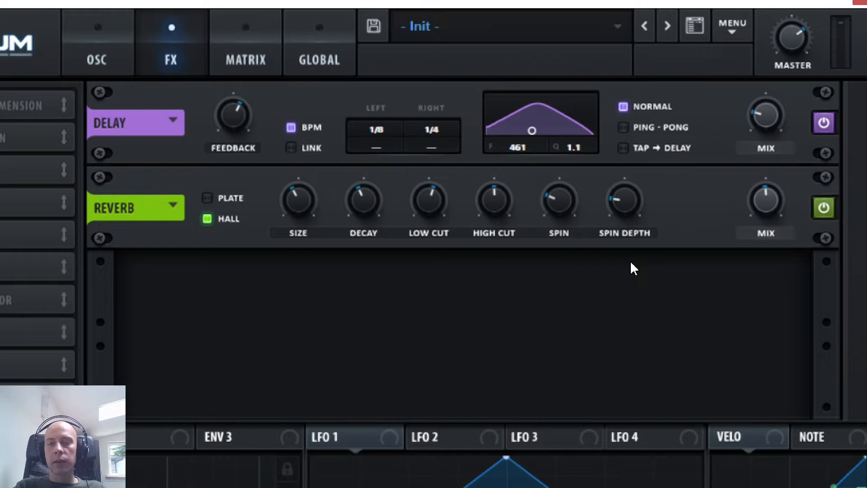
mouse_move(626, 265)
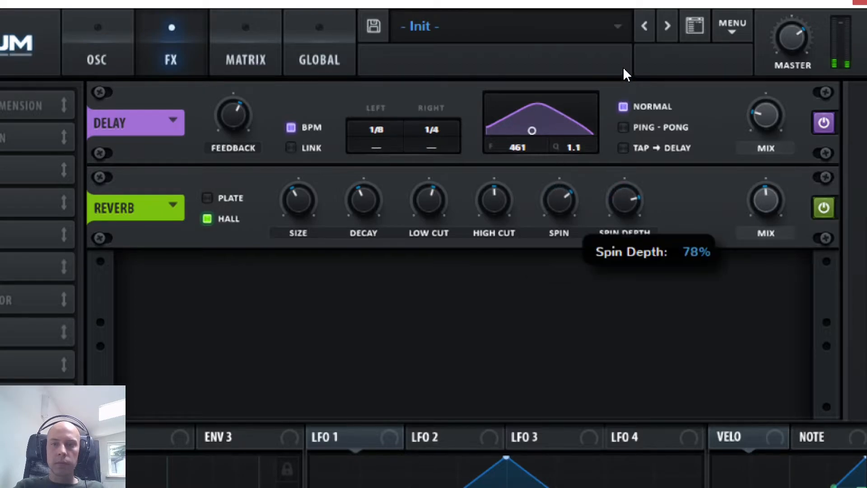
mouse_move(567, 221)
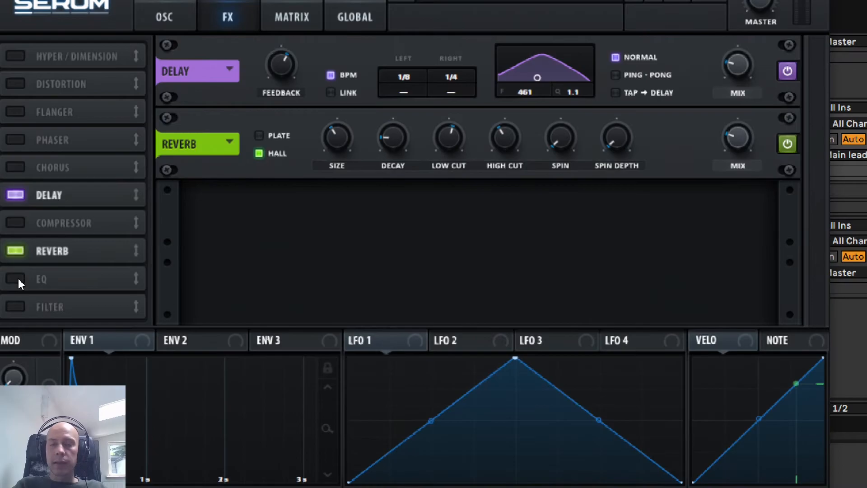
left_click(15, 278)
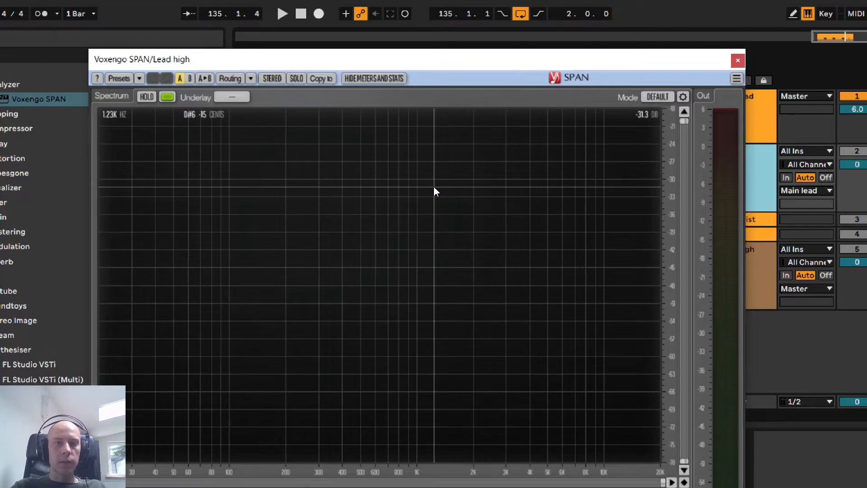
Bring up the Voxengo SPAN window on the Lead high track.
left_click(282, 13)
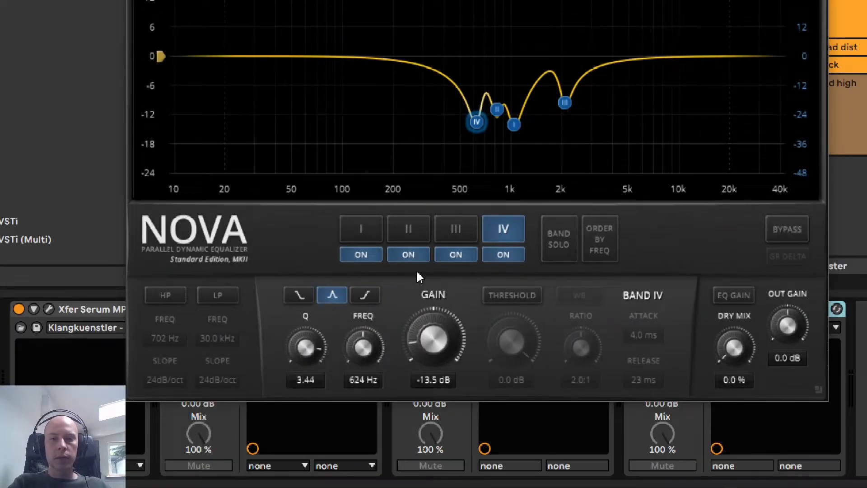
Inspect Nova bands II–IV, then switch the bands off and back on.
left_click(407, 229)
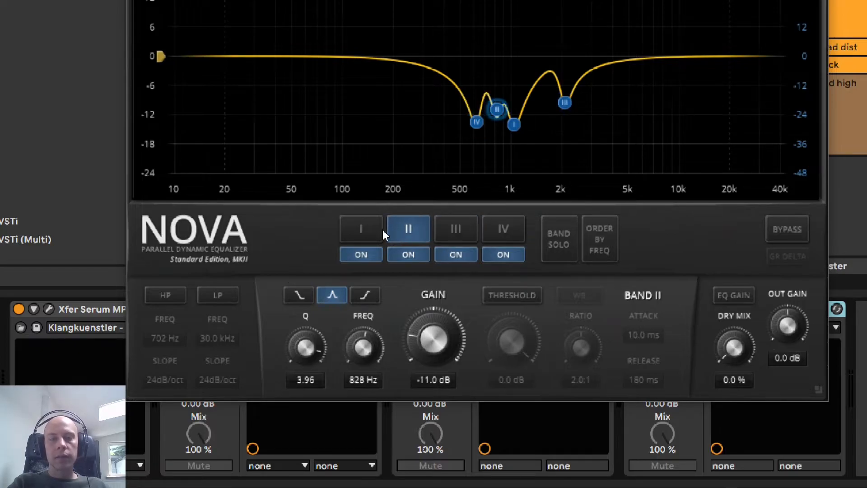
left_click(455, 228)
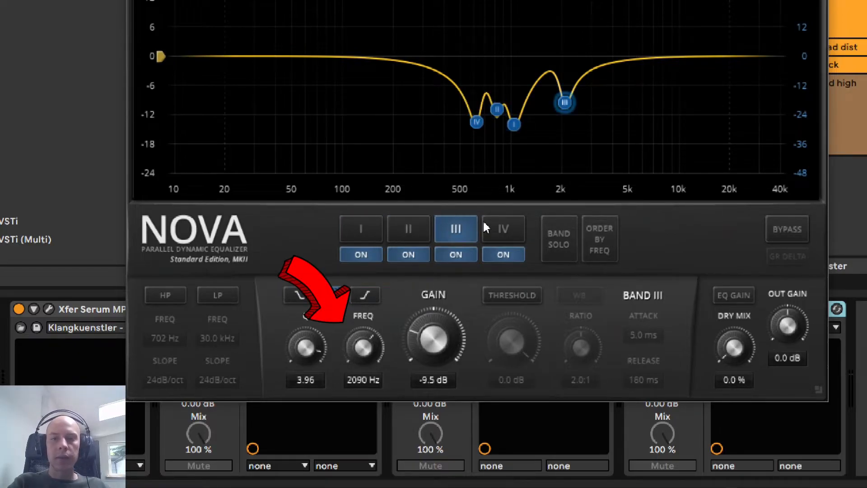
left_click(503, 228)
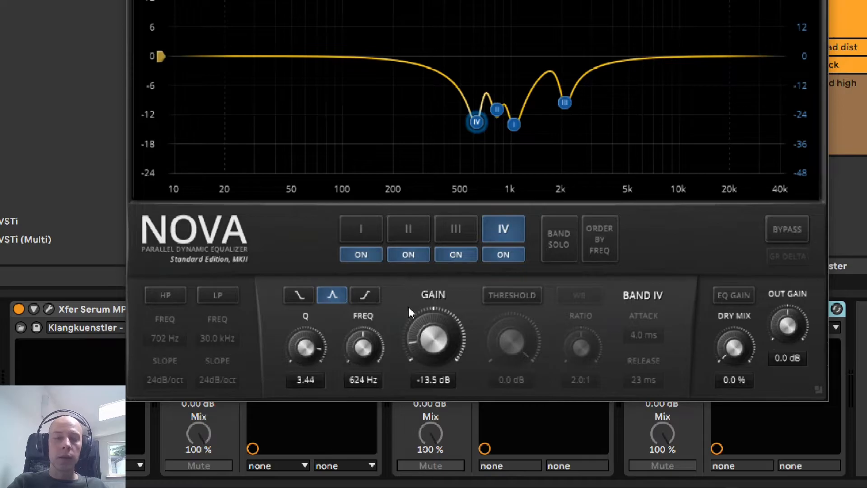
mouse_move(340, 314)
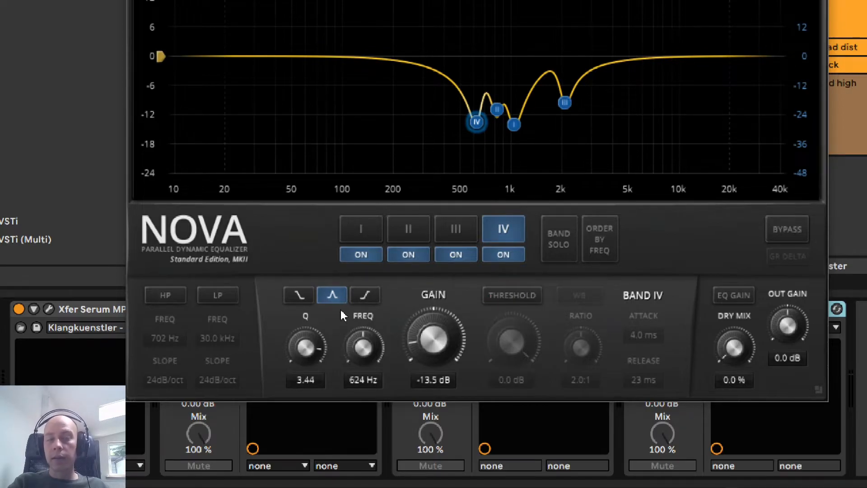
mouse_move(388, 230)
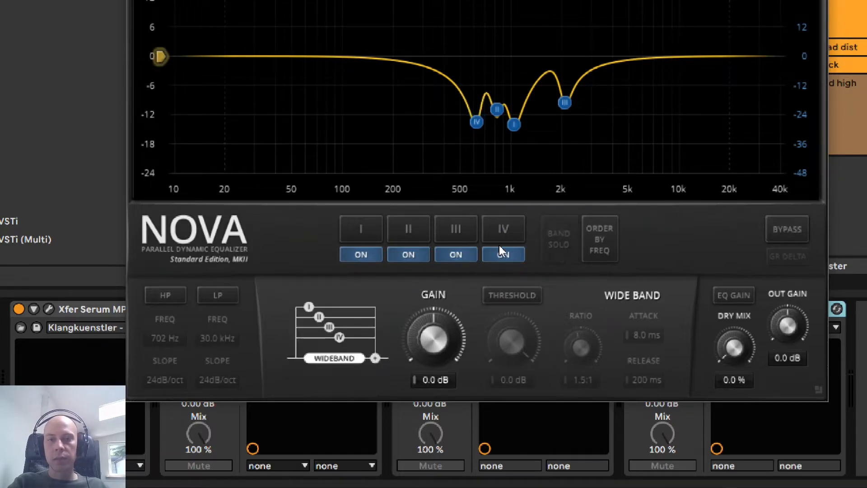
left_click(361, 229)
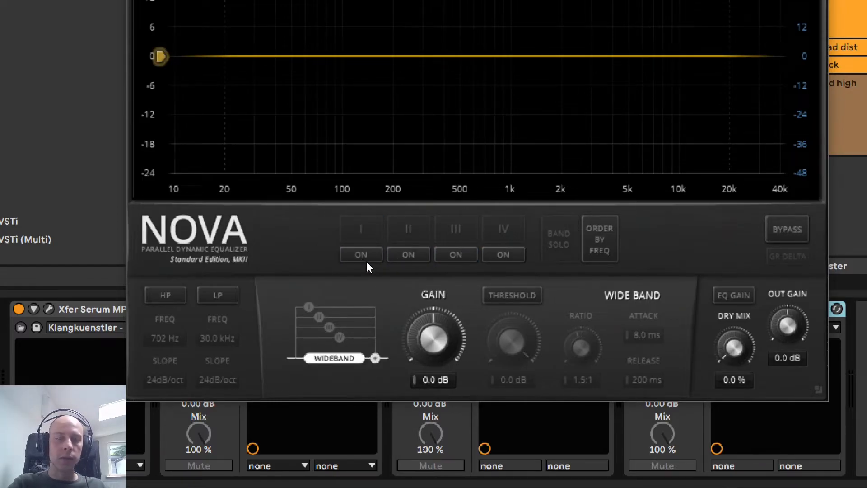
left_click(360, 254)
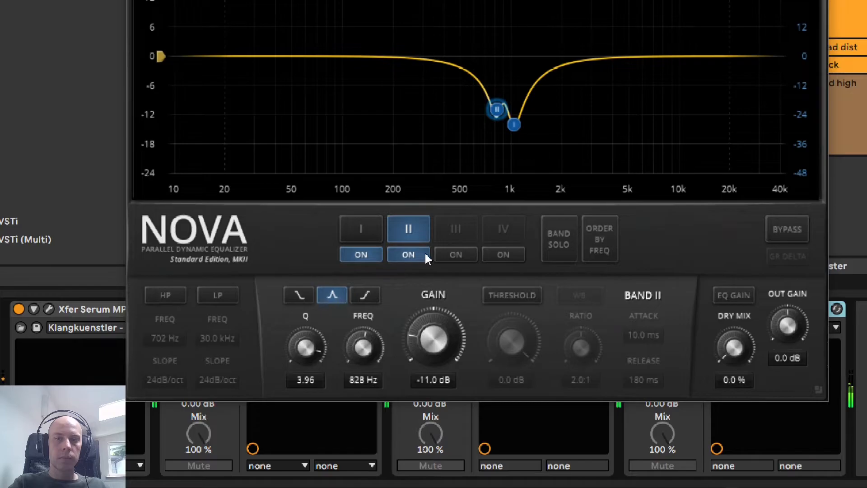
left_click(456, 228)
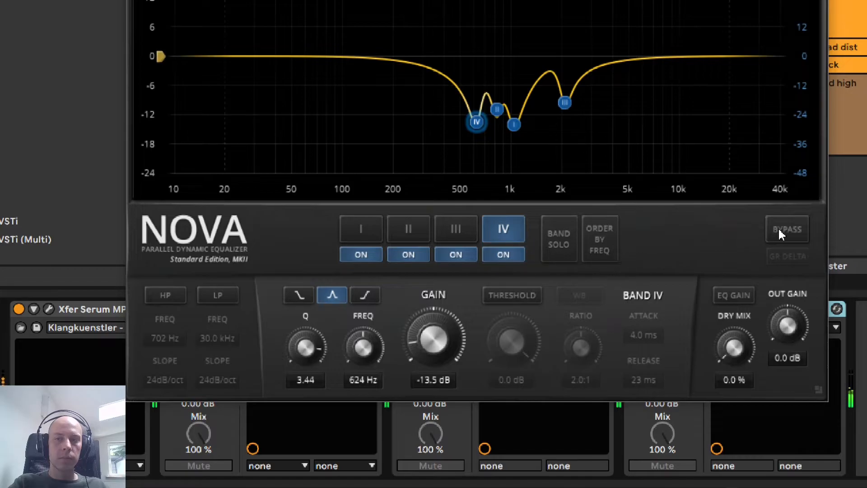
Compare Nova against bypass, checking the 2 kHz band II and 368 Hz band I.
left_click(787, 229)
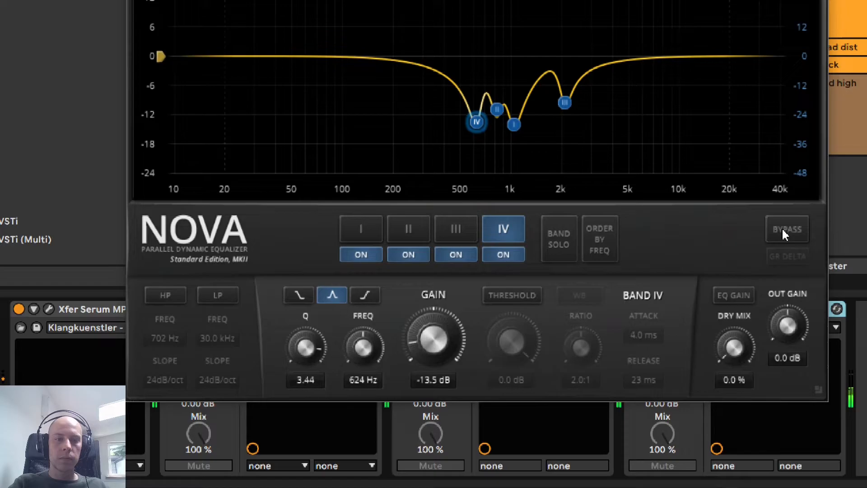
left_click(787, 229)
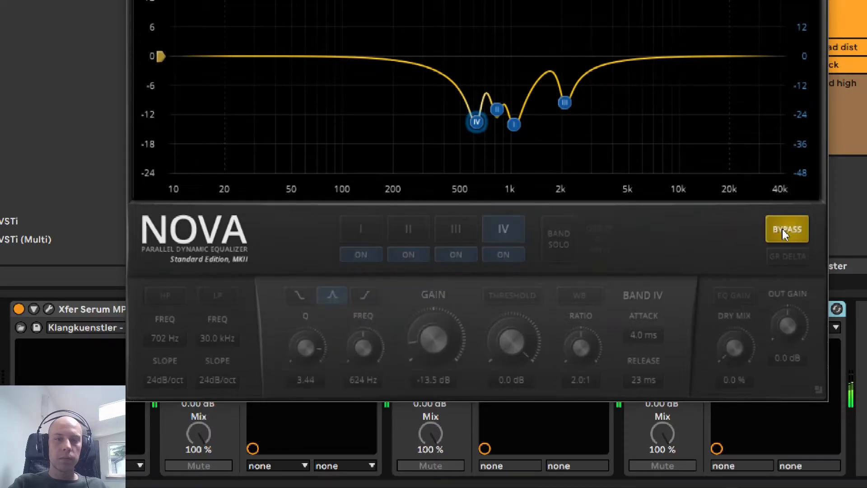
left_click(787, 229)
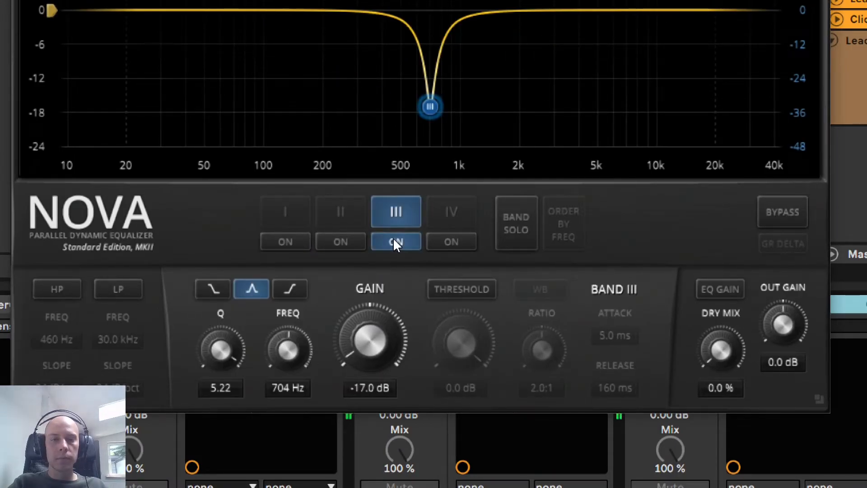
left_click(340, 212)
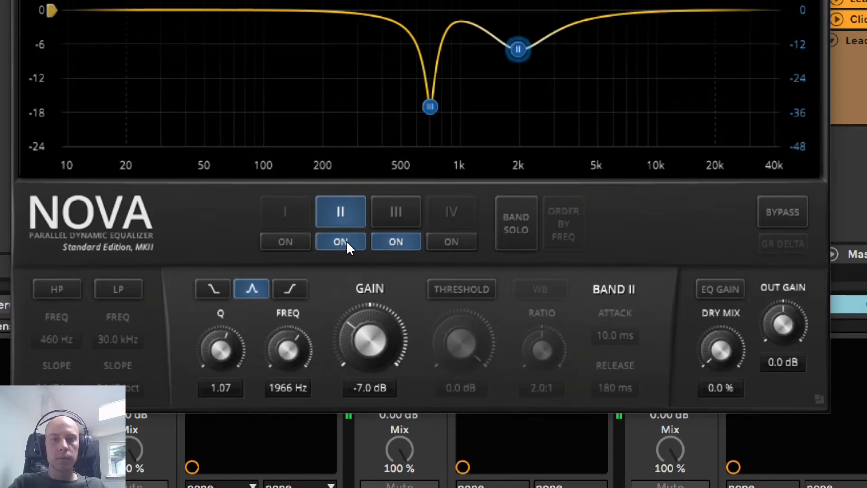
left_click(285, 212)
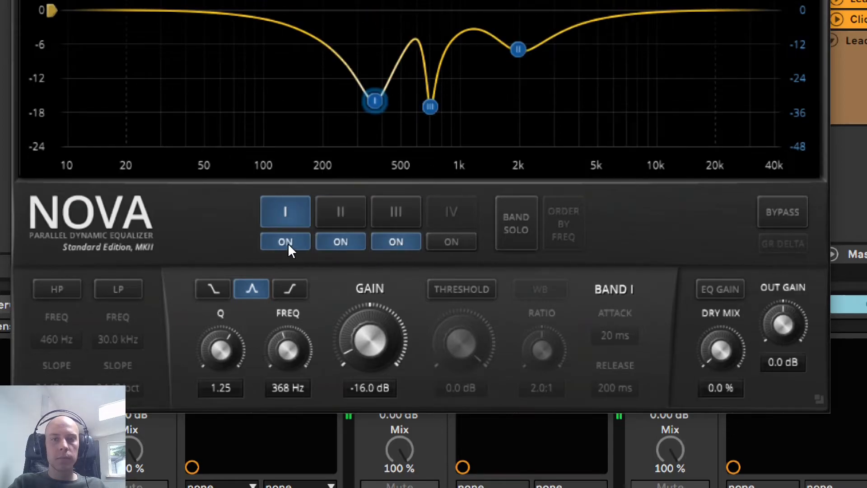
left_click(782, 212)
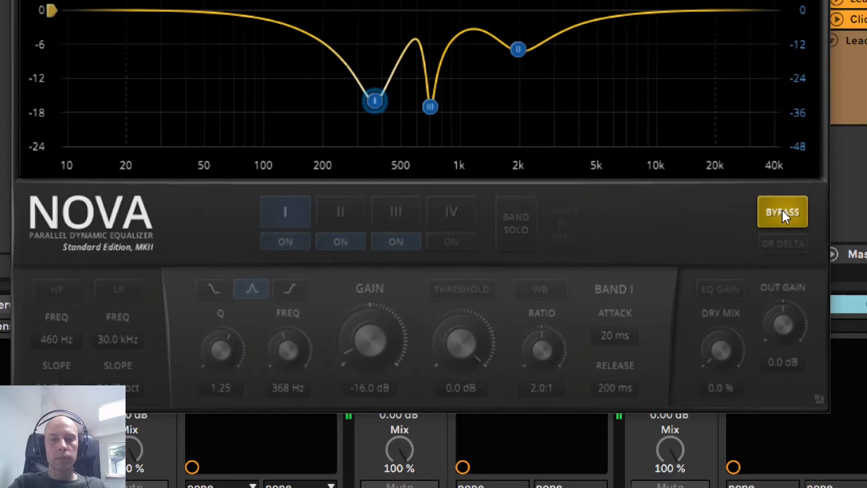
left_click(782, 211)
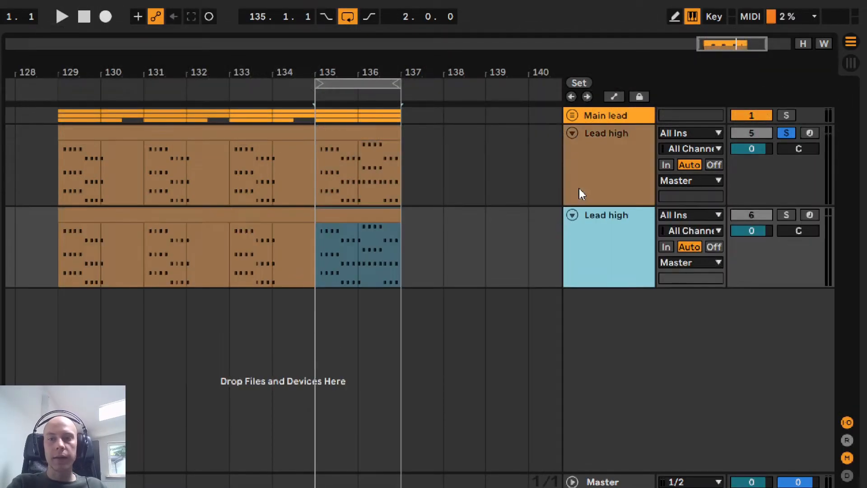
Open the Serum plugin on the second Lead high layer.
double_click(607, 215)
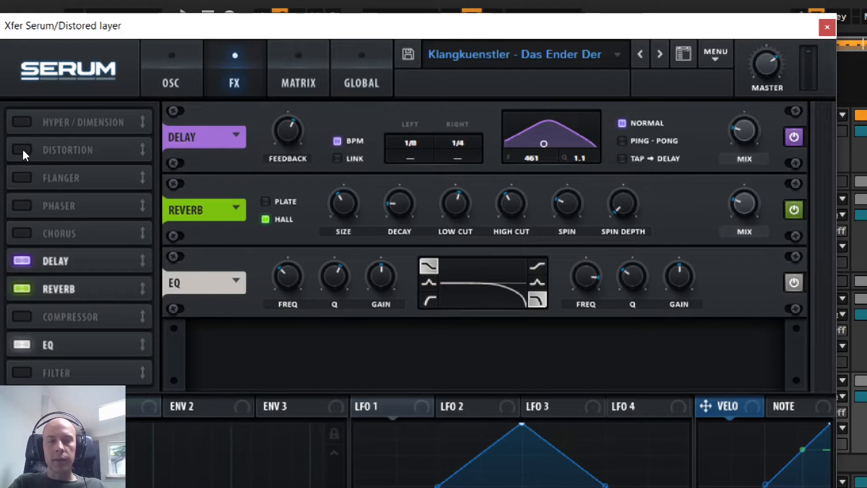
Enable Tube distortion at the top of Serum's effects chain.
left_click(22, 150)
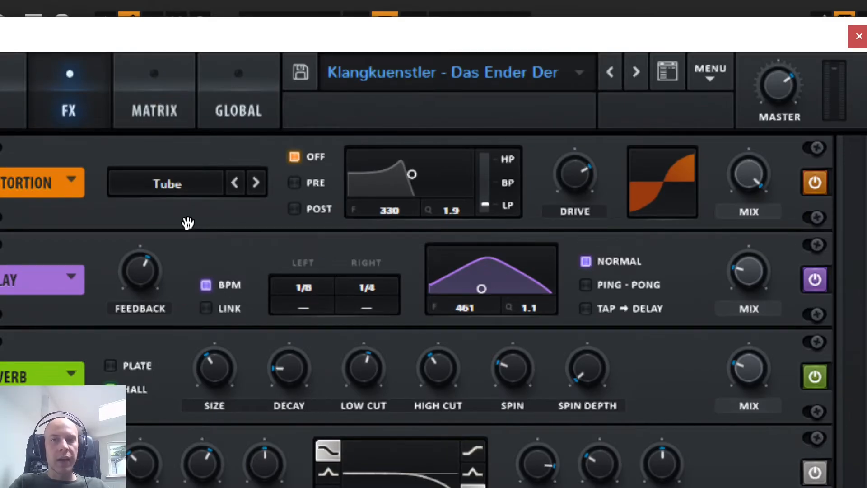
mouse_move(571, 235)
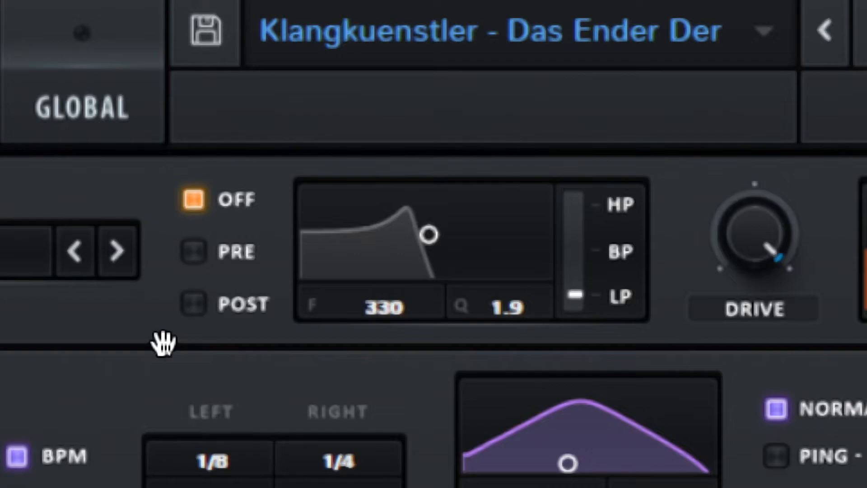
mouse_move(326, 297)
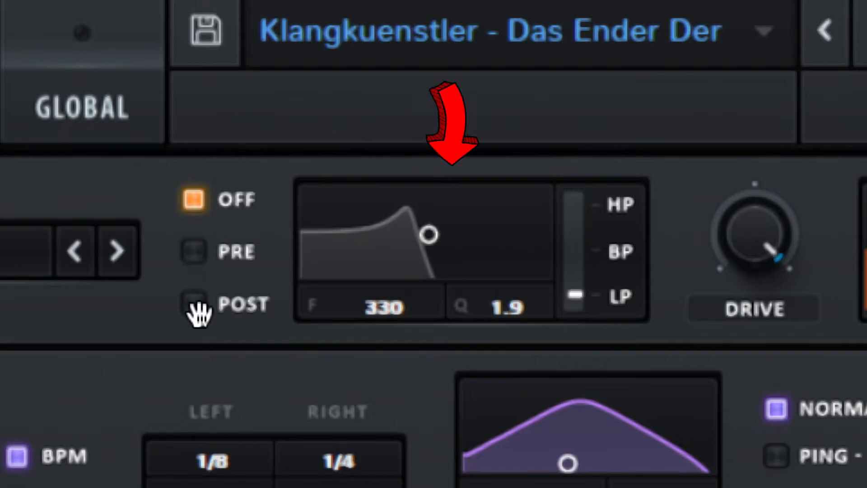
Set Serum's distortion filter to PRE and sweep it to high-pass, Q 2.9 at 330 Hz.
left_click(192, 252)
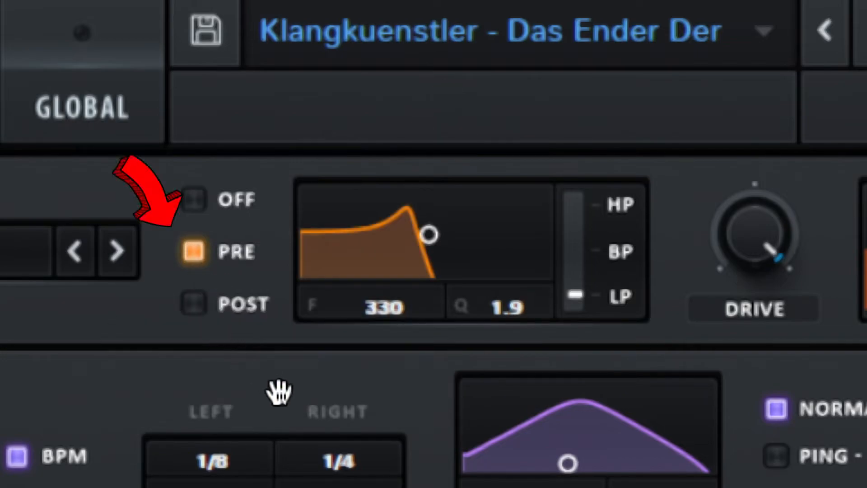
mouse_move(376, 423)
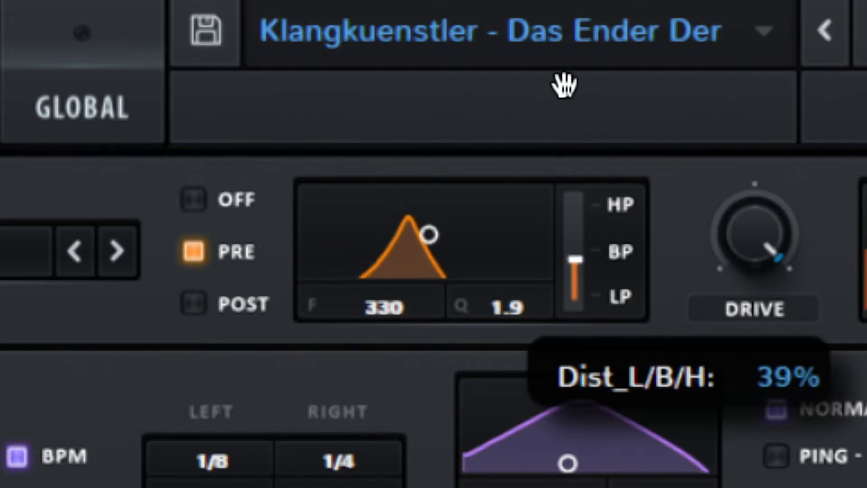
left_click_drag(575, 271, 575, 205)
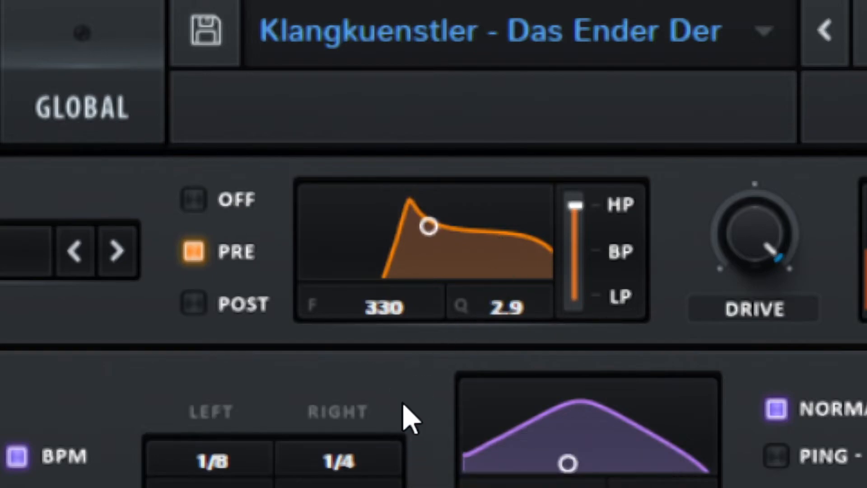
mouse_move(417, 410)
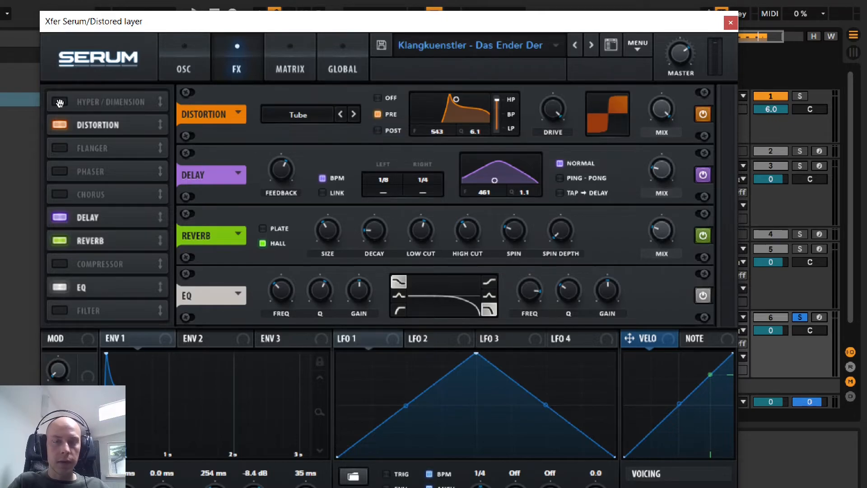
Enable Hyper/Dimension, switch its knob to Level at 9.1 dB, and toggle its power to compare.
left_click(59, 101)
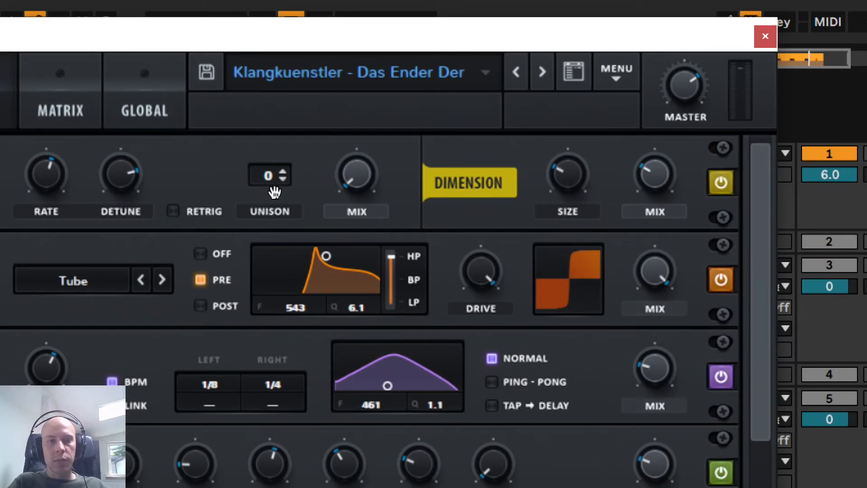
mouse_move(351, 183)
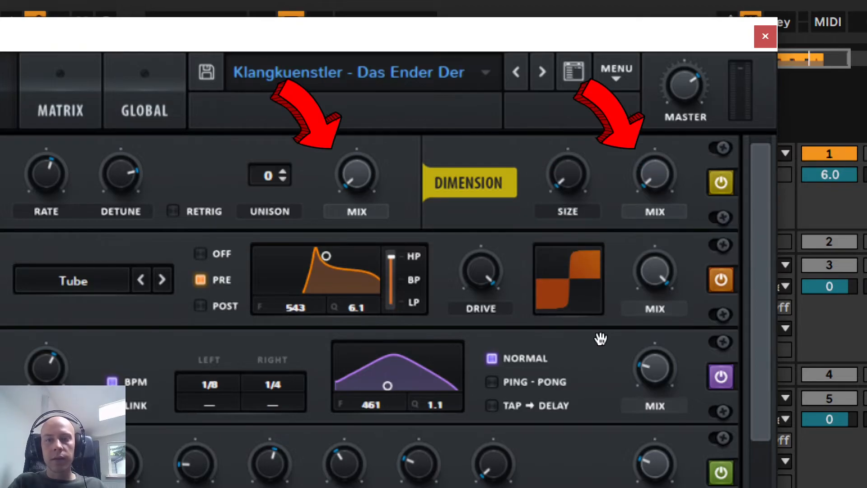
left_click(655, 211)
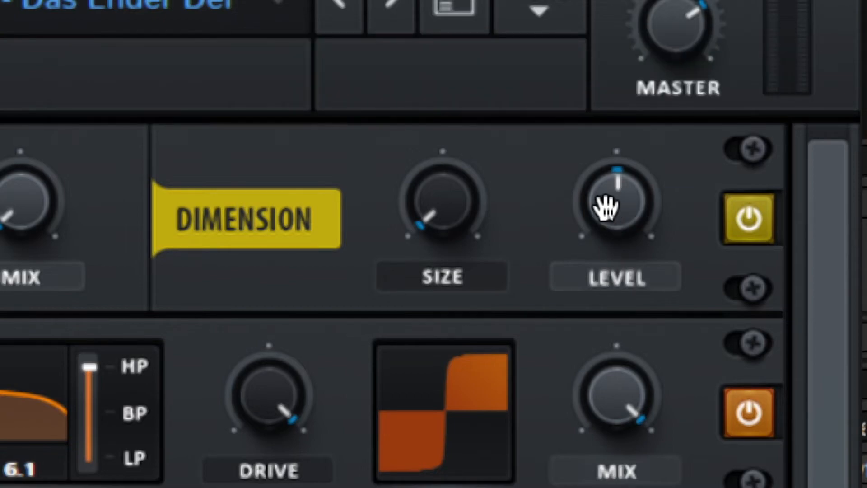
mouse_move(556, 180)
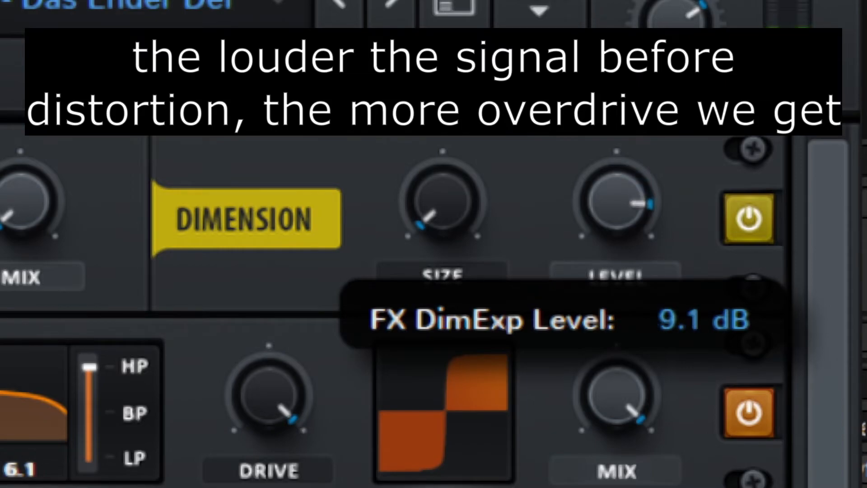
left_click(747, 220)
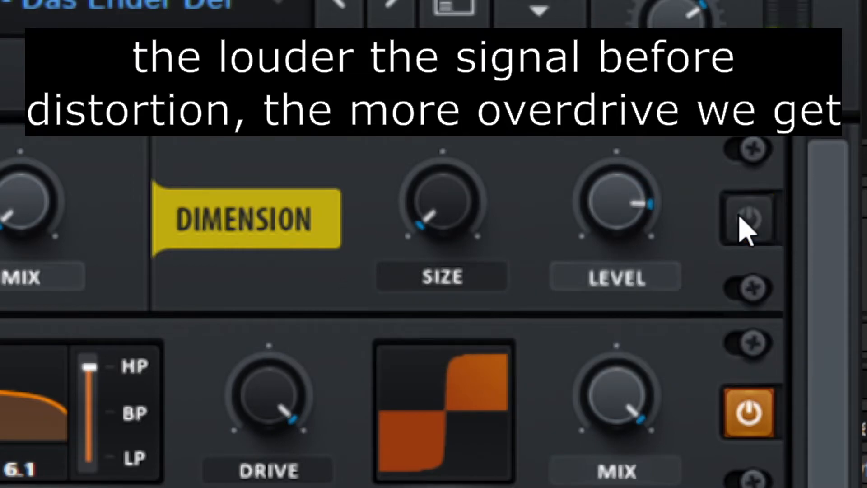
left_click(748, 218)
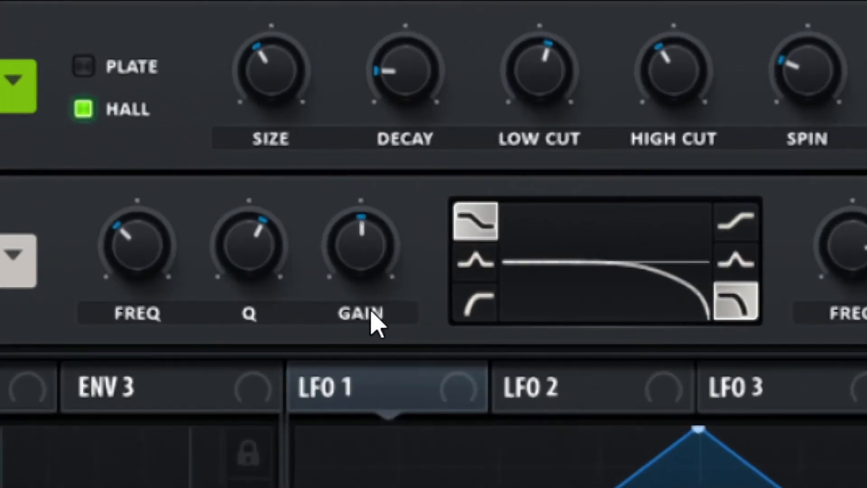
Switch the left band of Serum's EQ to the high-pass shape.
left_click(472, 307)
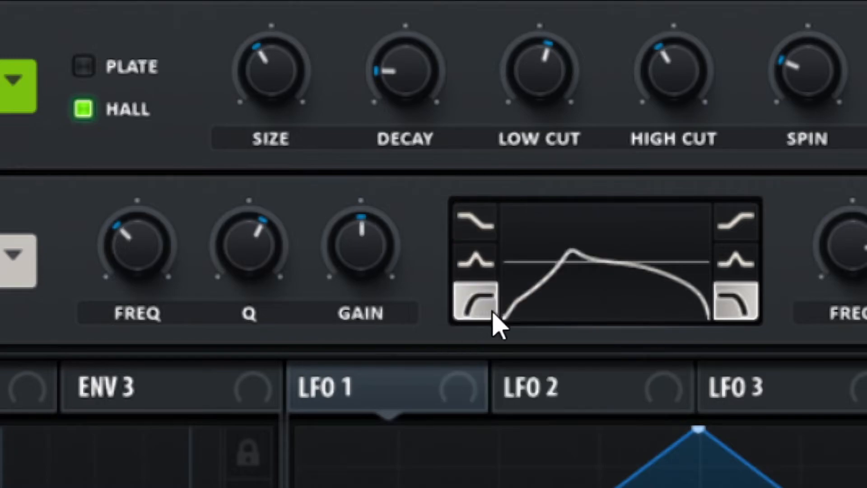
mouse_move(400, 332)
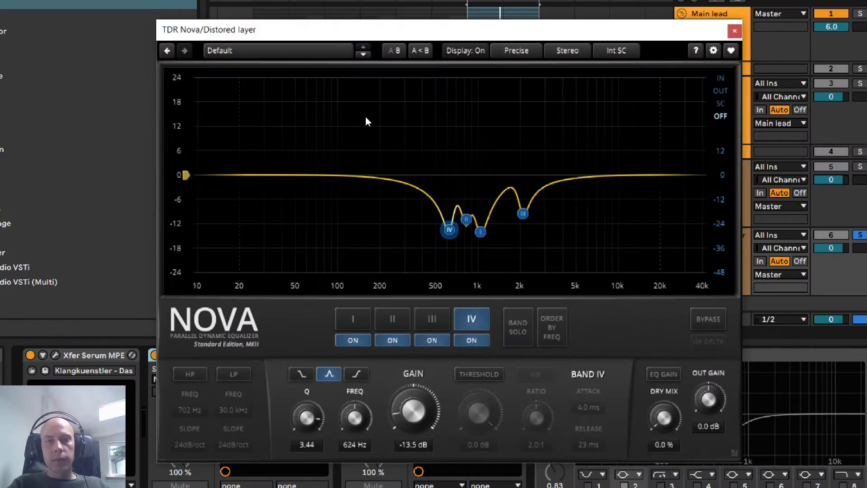
mouse_move(533, 122)
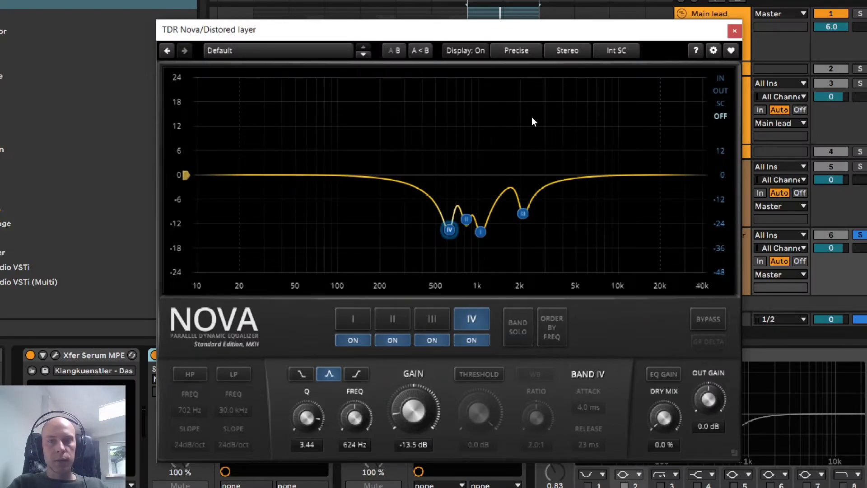
mouse_move(740, 41)
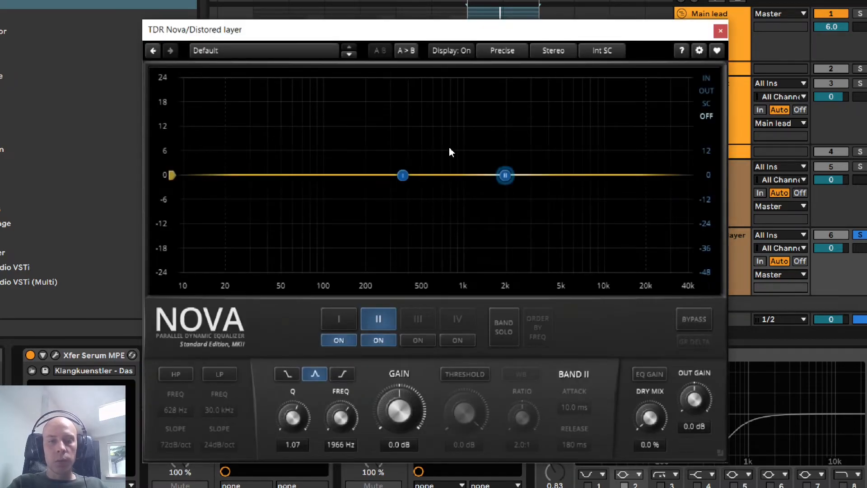
mouse_move(504, 329)
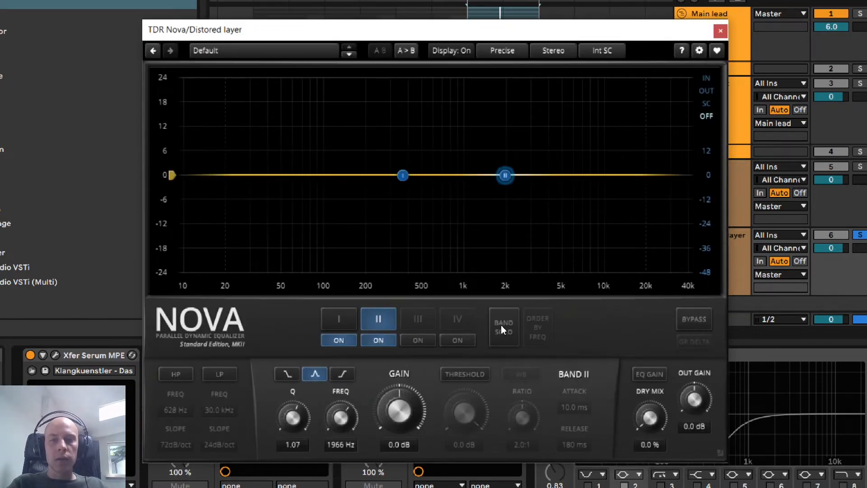
Select and solo Nova band I to cut 368 Hz by 13 dB.
left_click(338, 319)
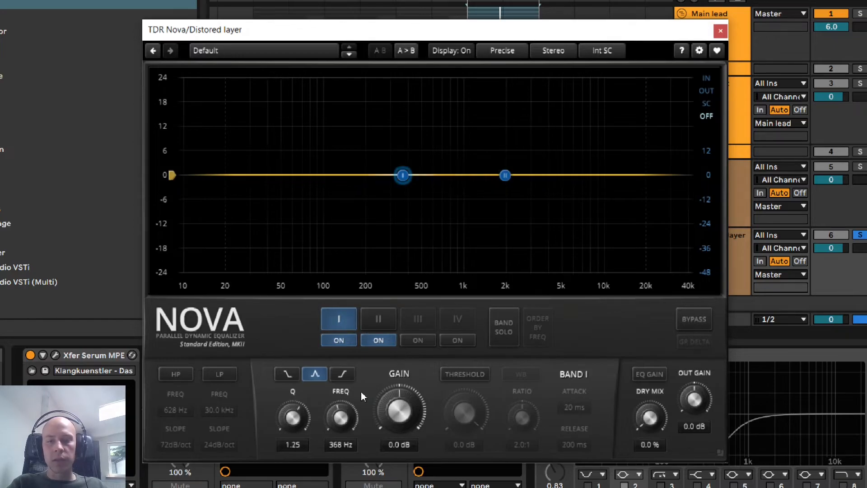
left_click(504, 326)
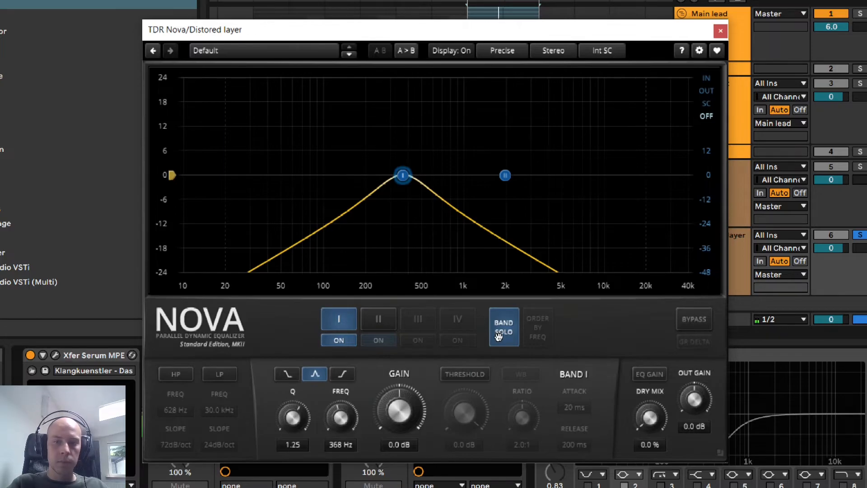
left_click(378, 319)
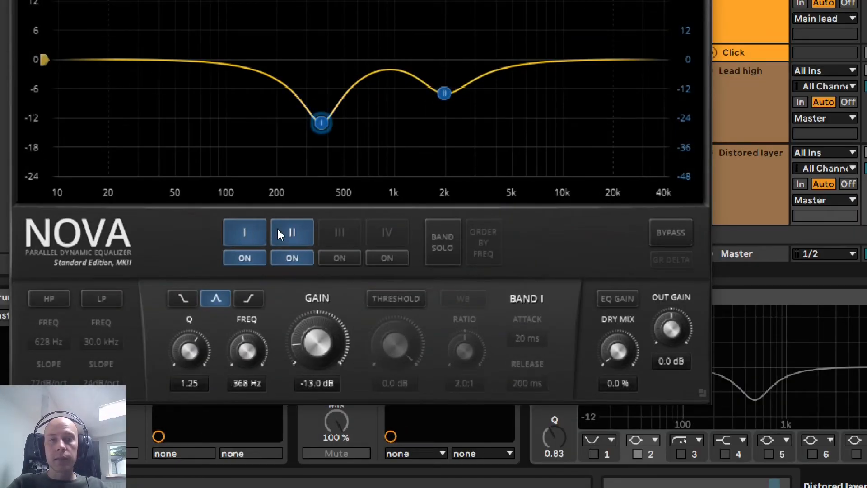
Set Nova band II to -7 dB at 1966 Hz and toggle Bypass to compare.
left_click(291, 232)
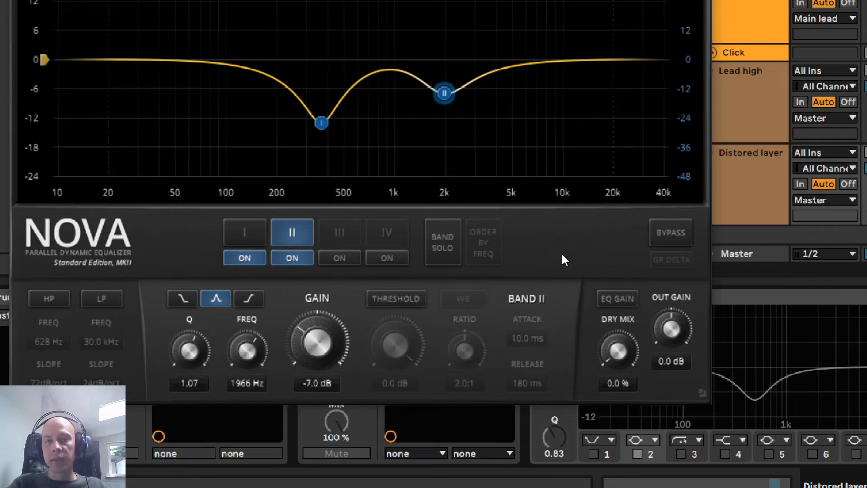
mouse_move(663, 236)
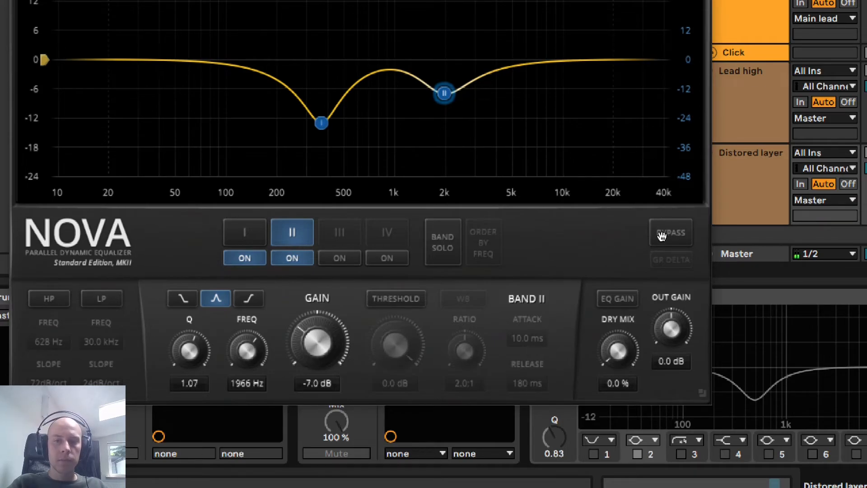
left_click(671, 232)
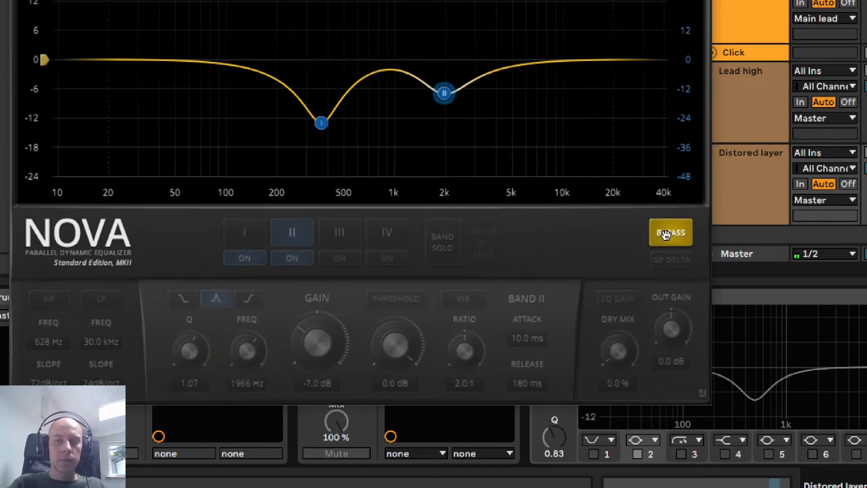
left_click(671, 232)
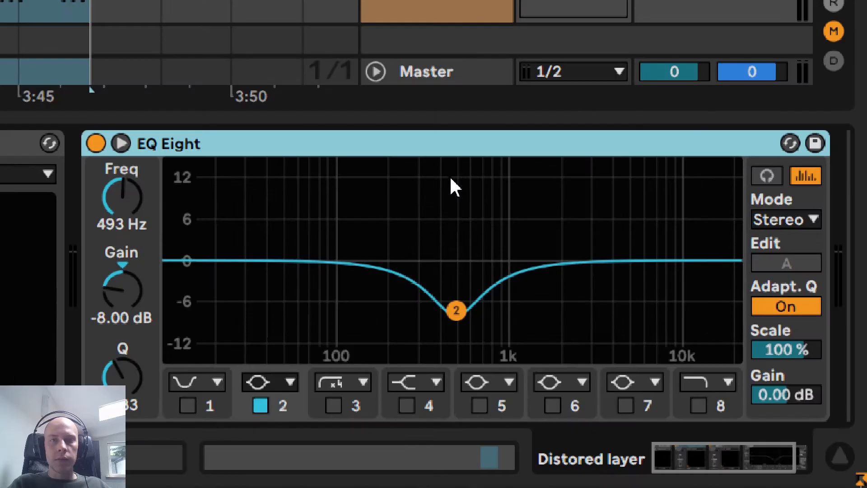
mouse_move(262, 264)
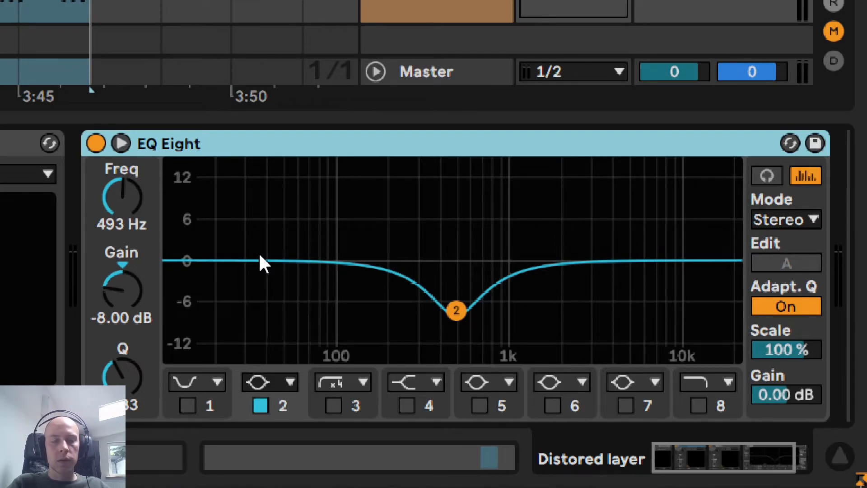
mouse_move(290, 209)
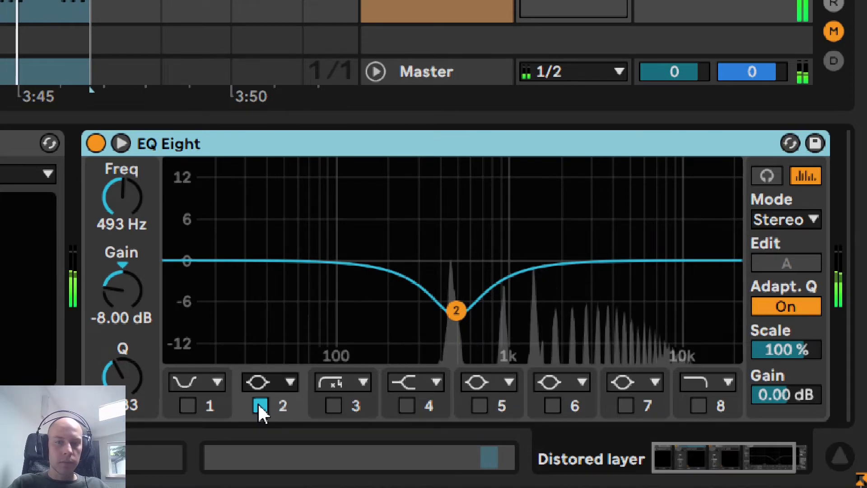
Toggle EQ Eight's 493 Hz -8 dB band off and on, then unsolo and re-solo Distored layer.
left_click(260, 405)
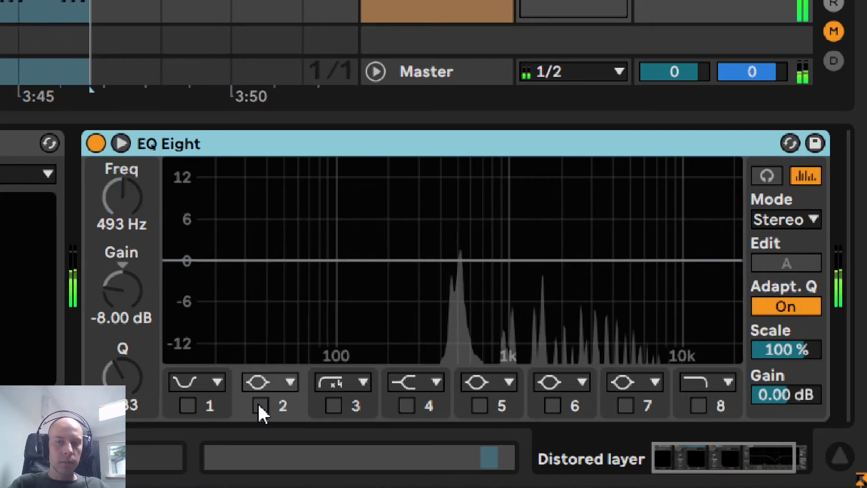
left_click(259, 405)
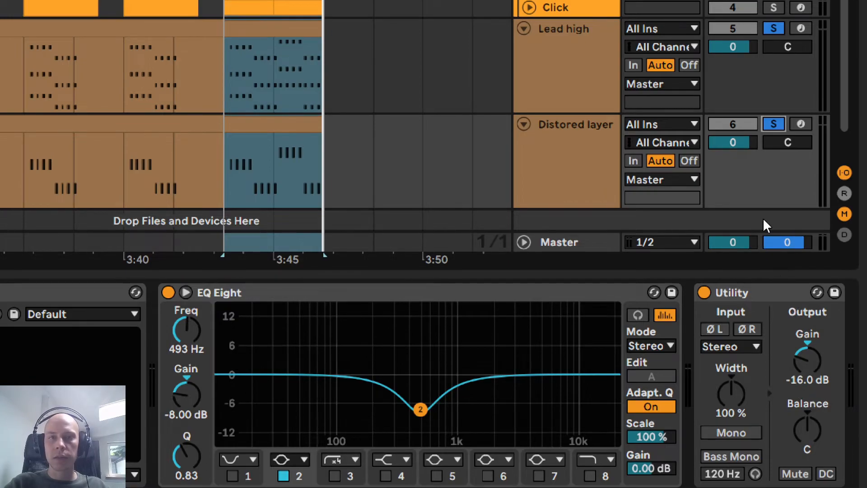
mouse_move(750, 177)
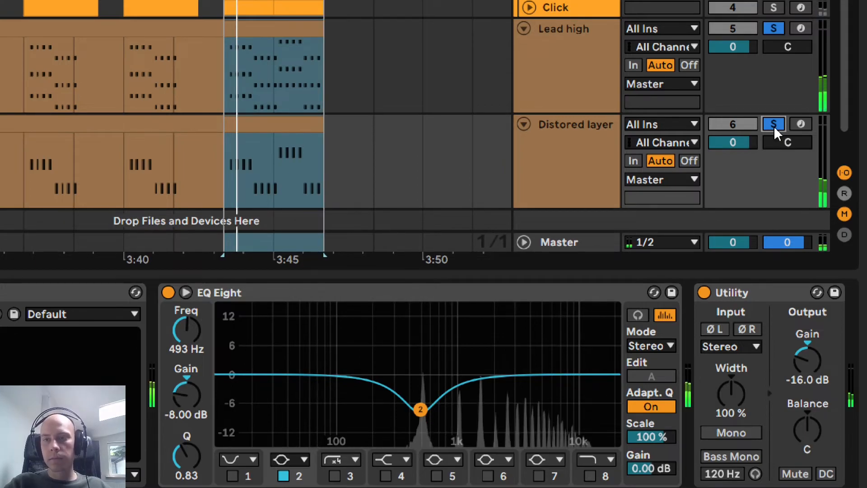
left_click(774, 124)
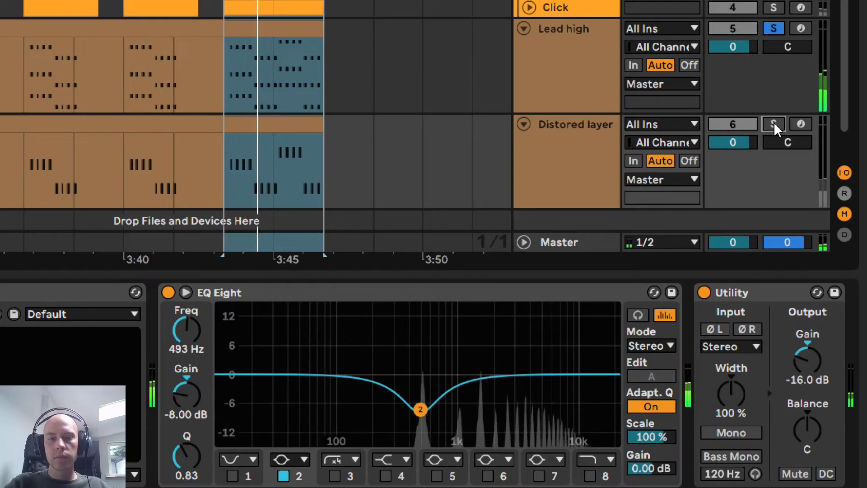
left_click(773, 123)
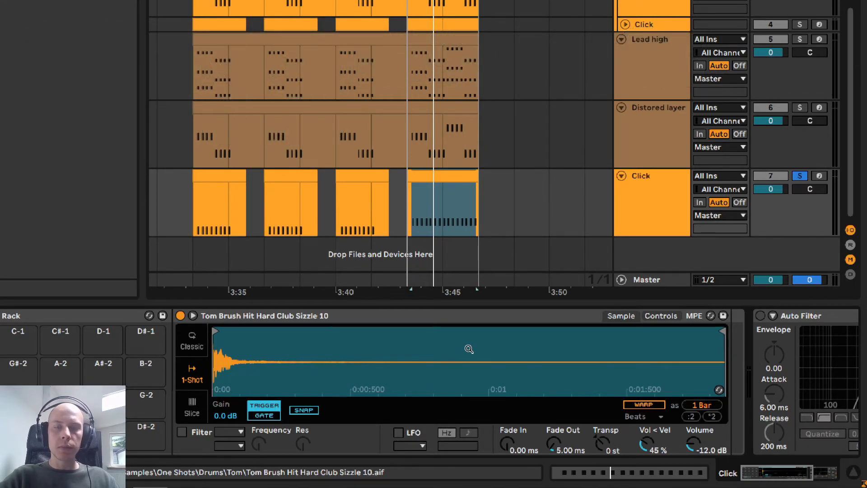
mouse_move(420, 372)
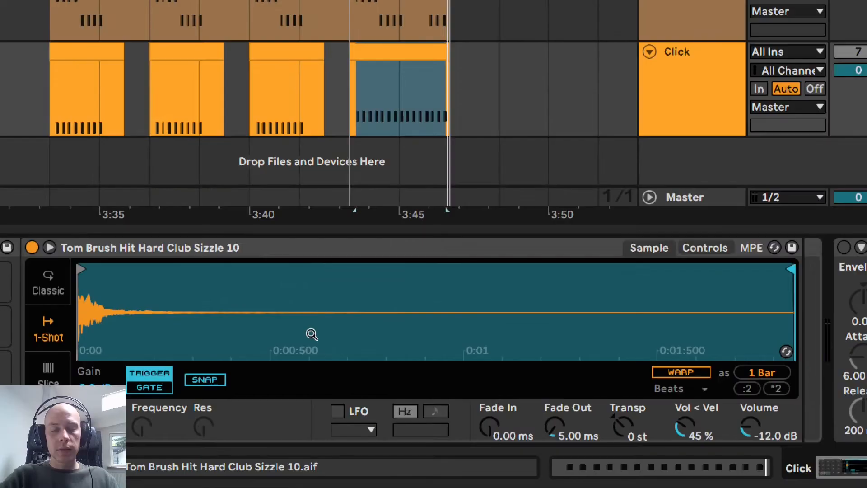
mouse_move(768, 283)
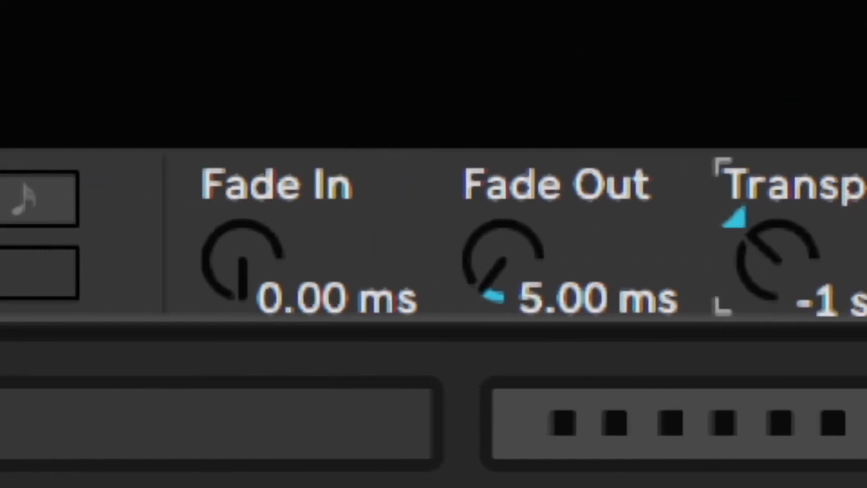
mouse_move(376, 334)
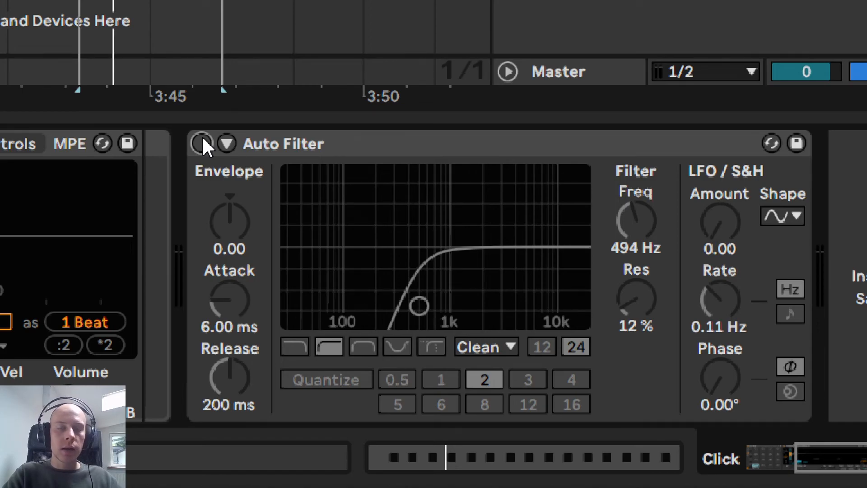
Activate Auto Filter's 494 Hz high-pass on the Click track and toggle its Solo to compare.
left_click(201, 143)
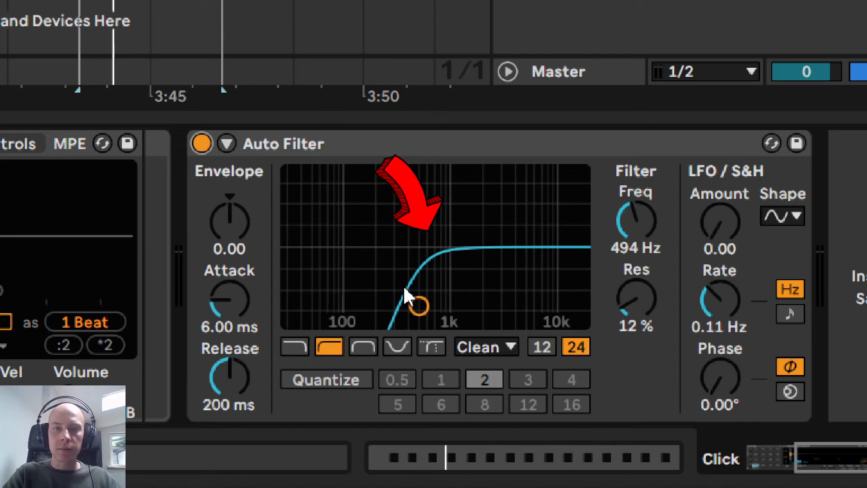
left_click(201, 143)
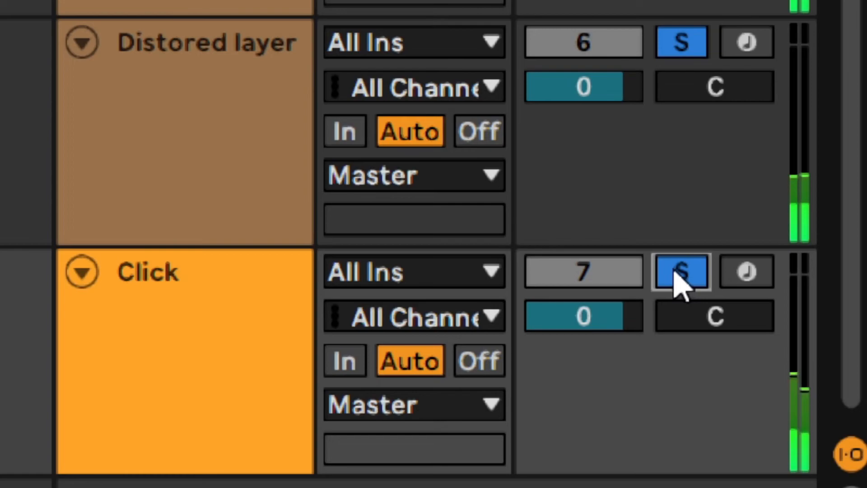
left_click(681, 272)
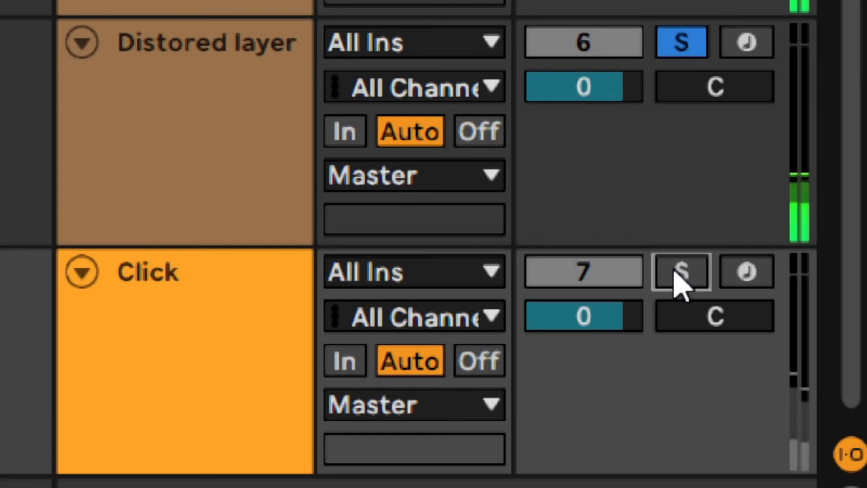
left_click(682, 273)
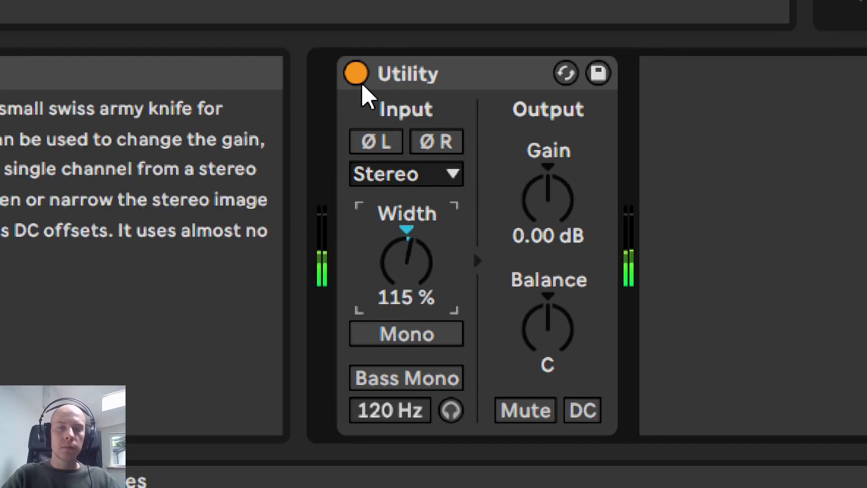
Toggle the 115% Utility widening off and on to compare.
left_click(356, 74)
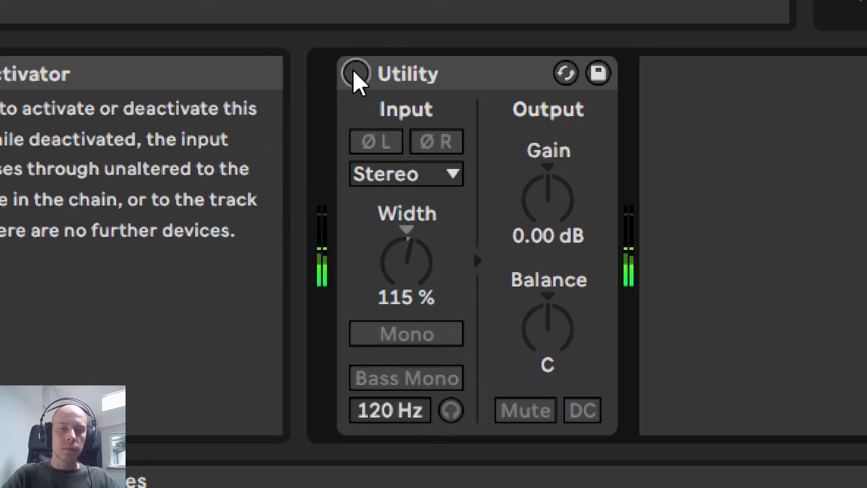
left_click(356, 72)
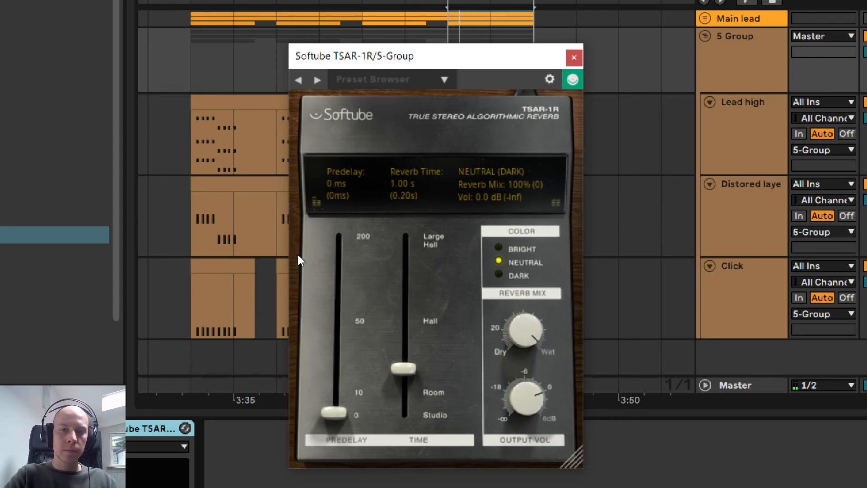
mouse_move(276, 315)
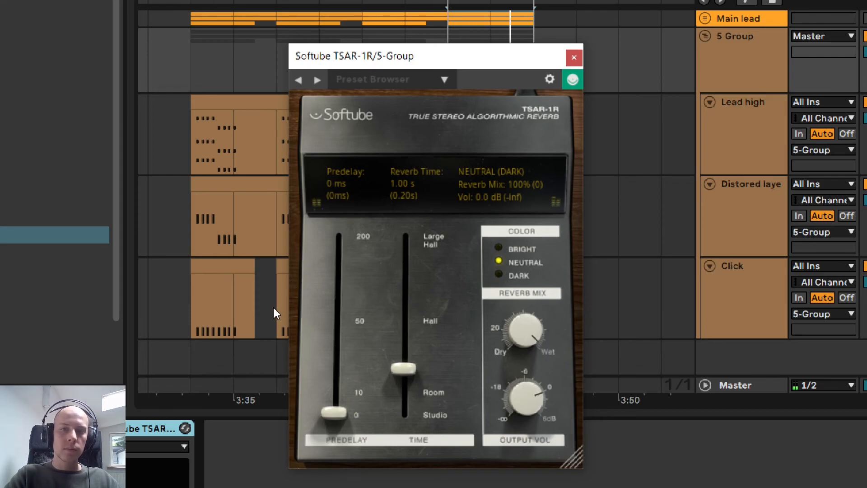
mouse_move(508, 364)
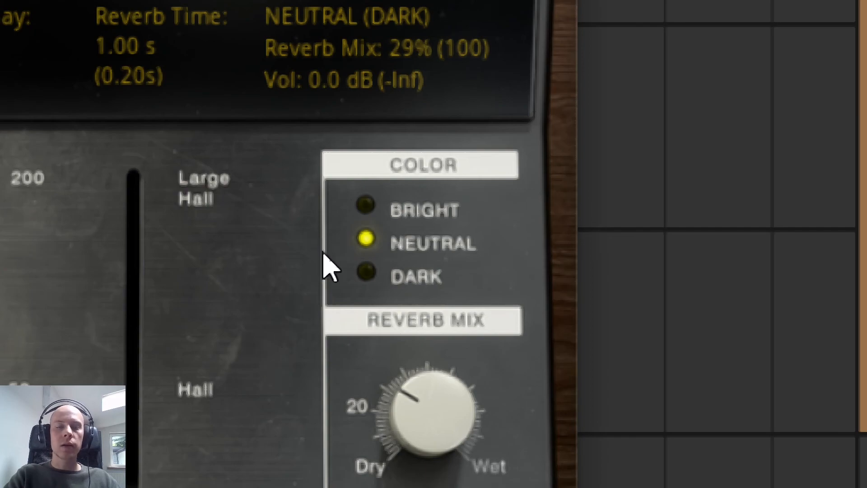
Try Dark and Bright TSAR-1R colours, settle on Neutral, and raise reverb time to 1.24 s.
left_click(365, 275)
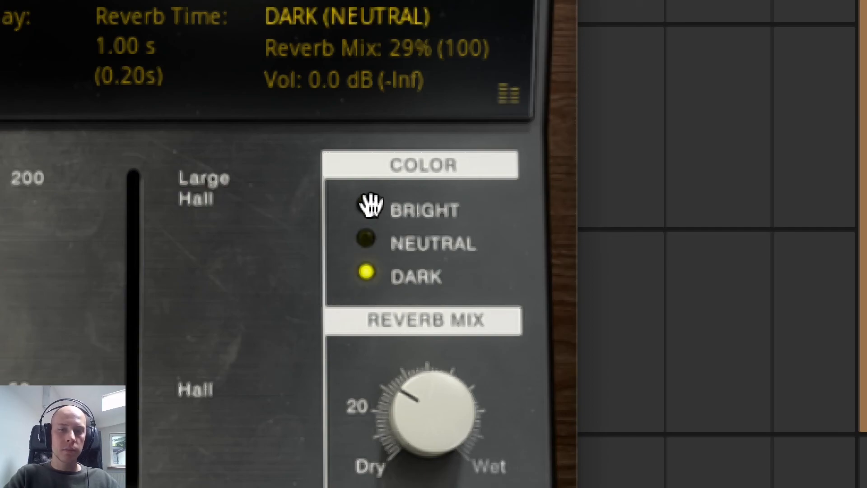
left_click(366, 210)
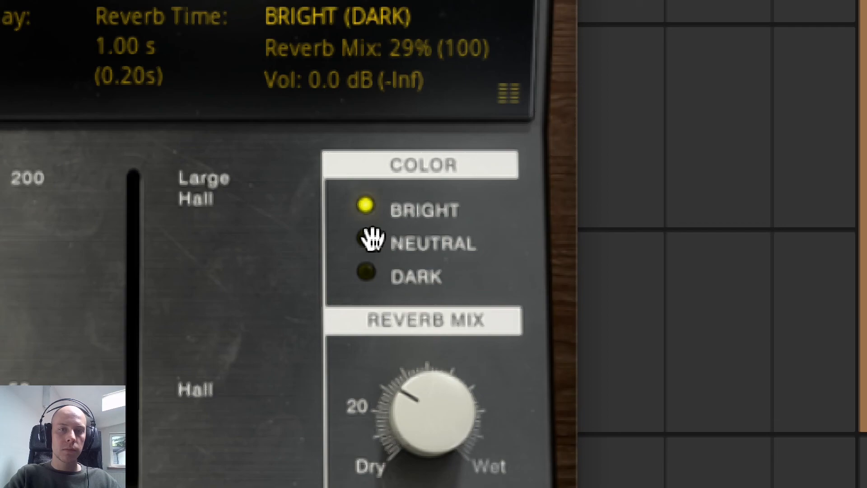
left_click(366, 243)
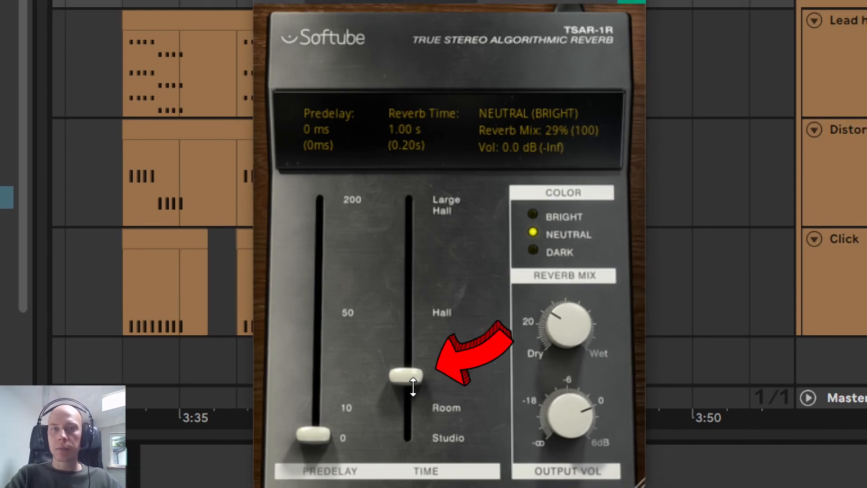
left_click_drag(407, 376, 406, 357)
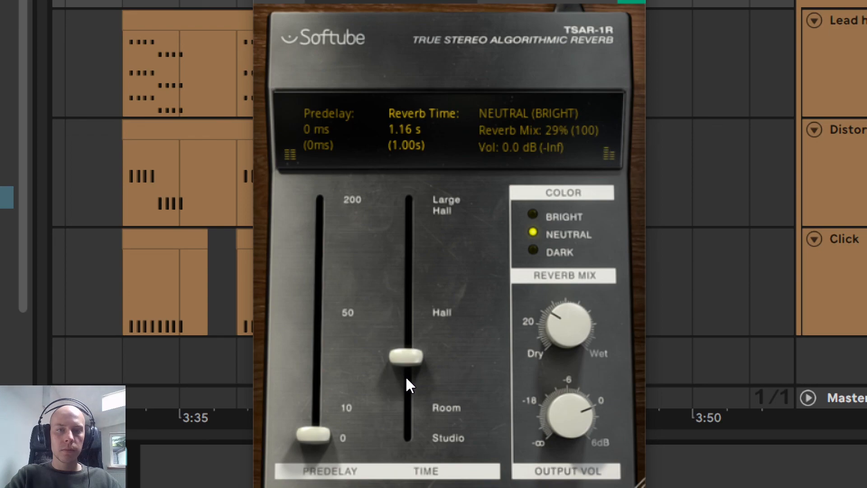
left_click_drag(405, 358, 406, 347)
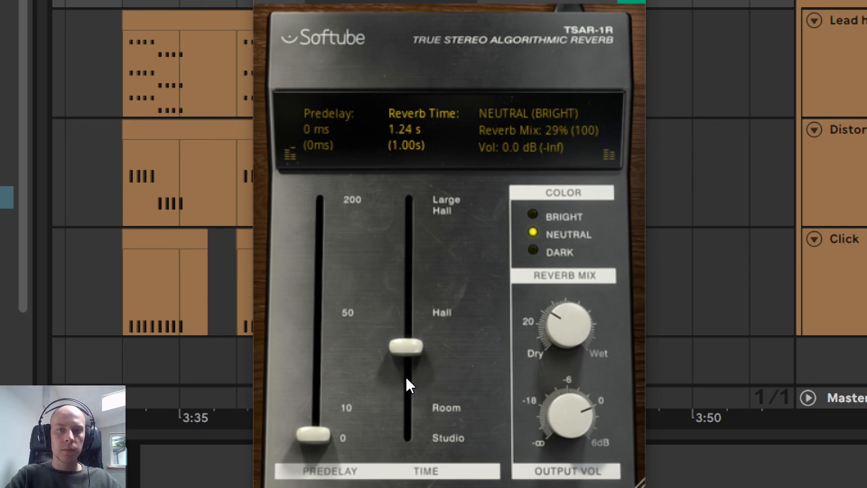
mouse_move(451, 380)
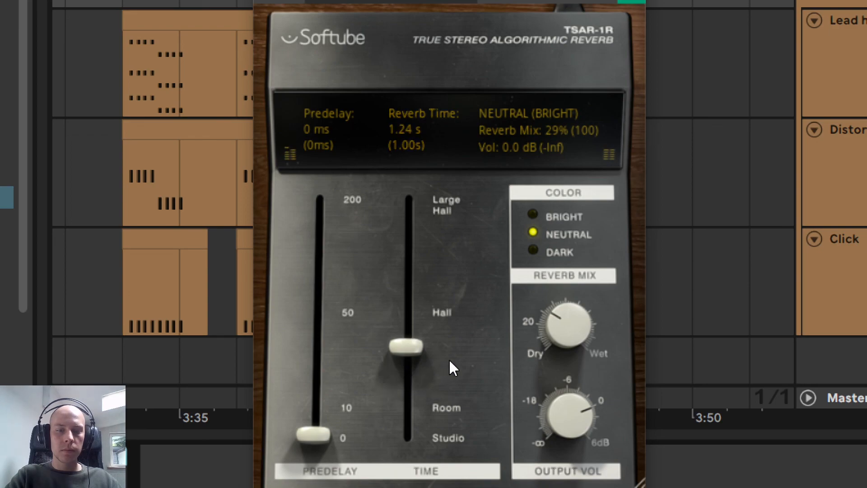